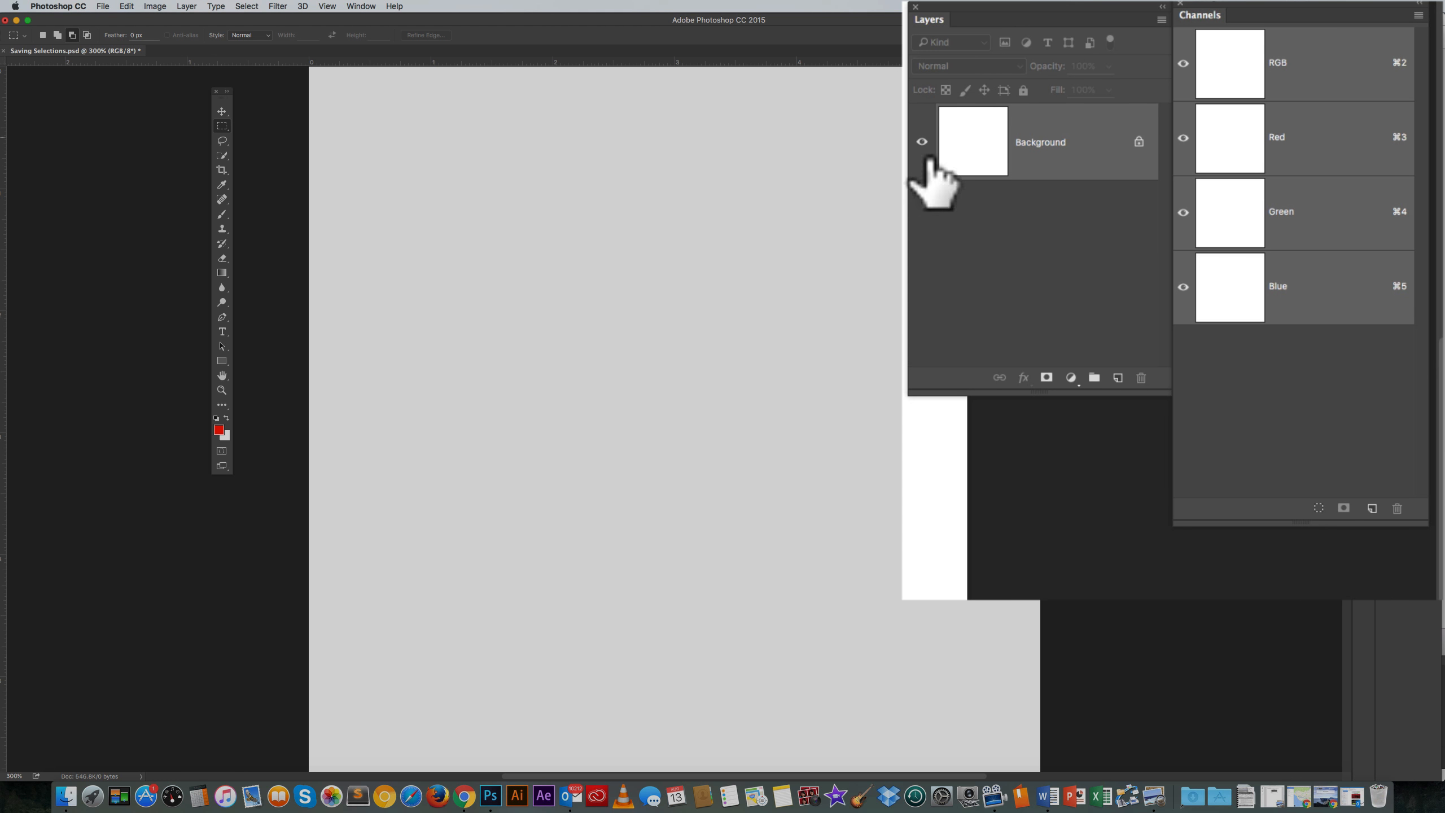
{"action": "mouse_move", "coordinate": [1060, 207]}
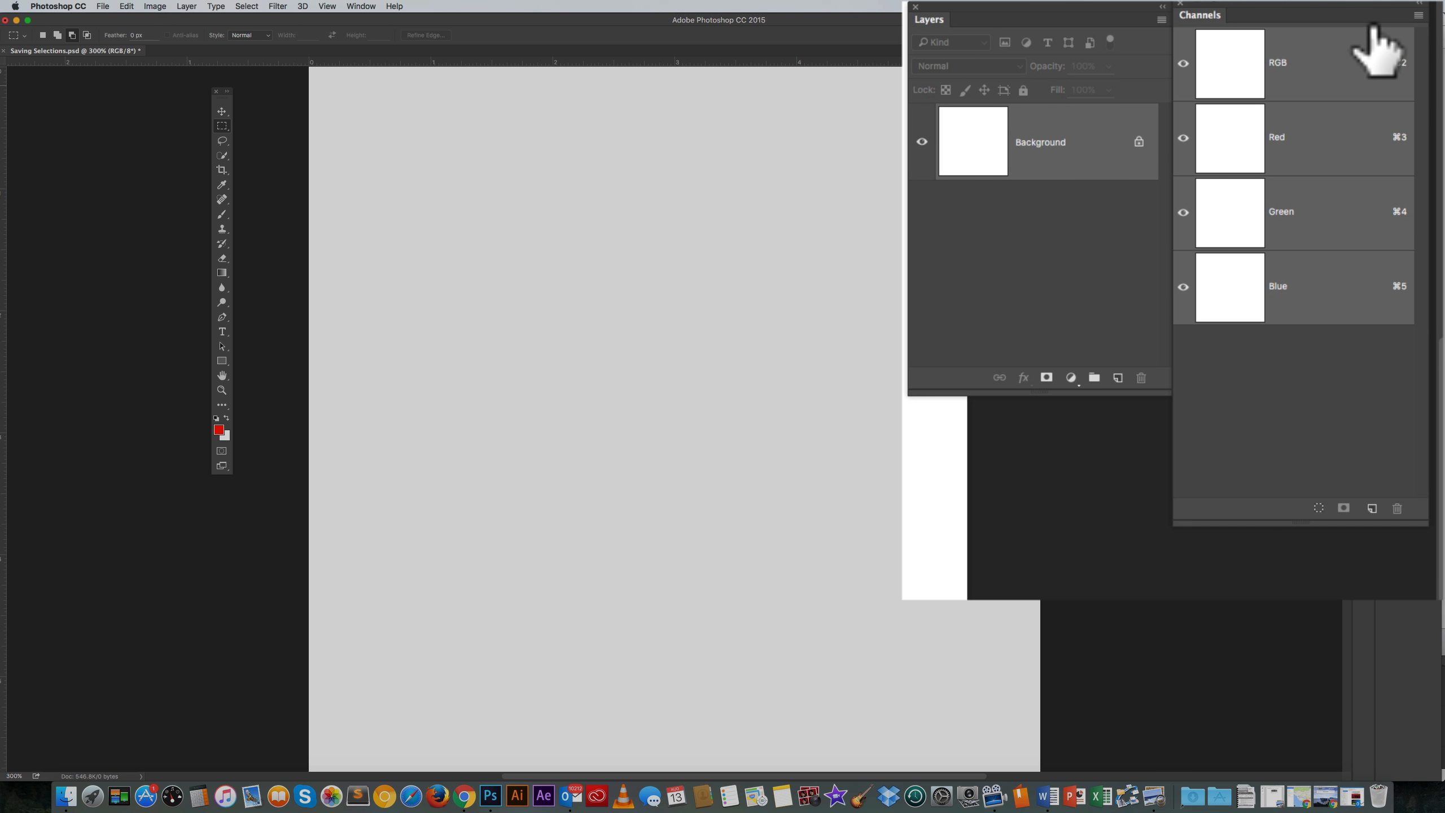
{"action": "mouse_move", "coordinate": [1420, 484]}
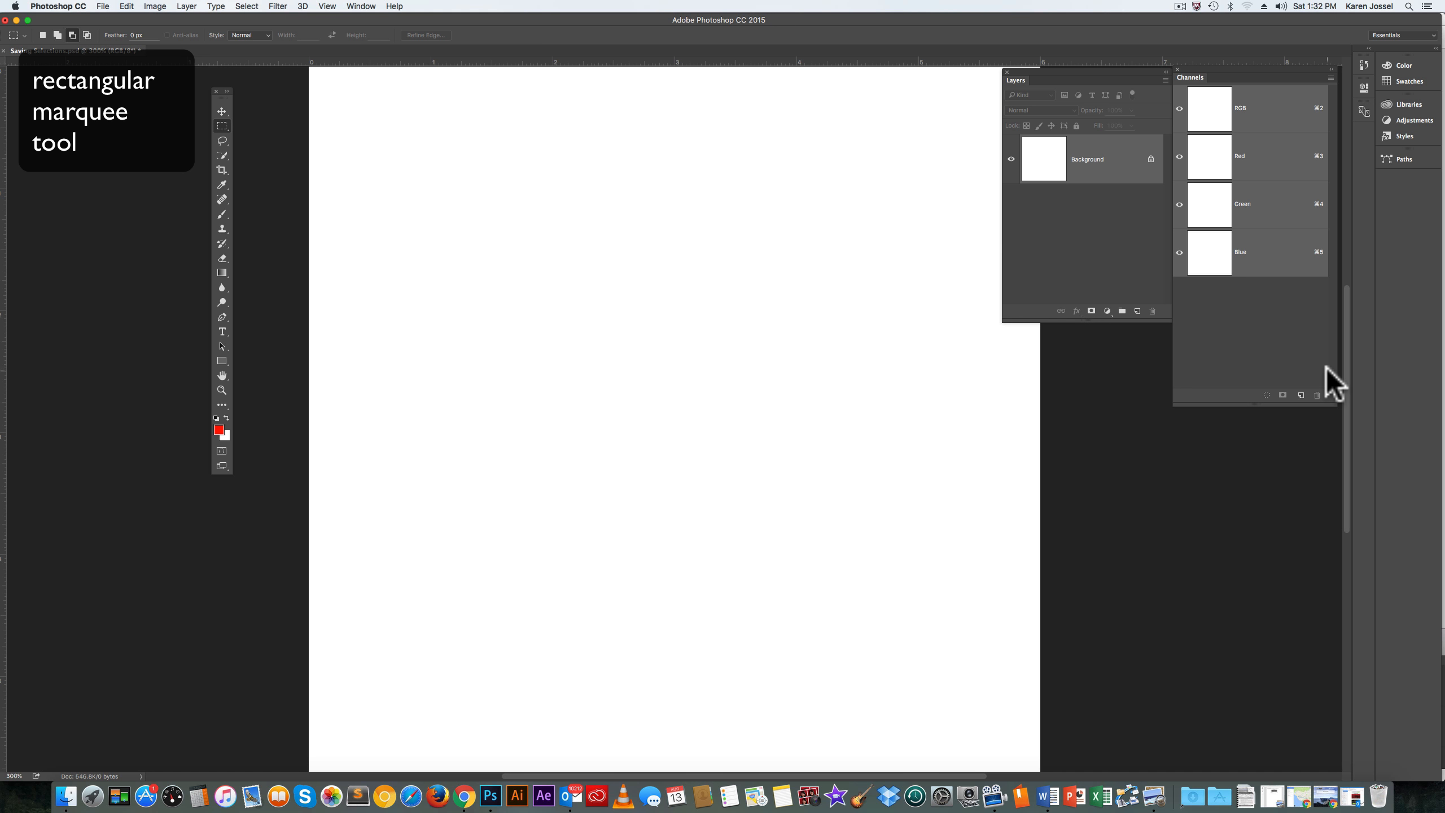
{"action": "mouse_move", "coordinate": [563, 268]}
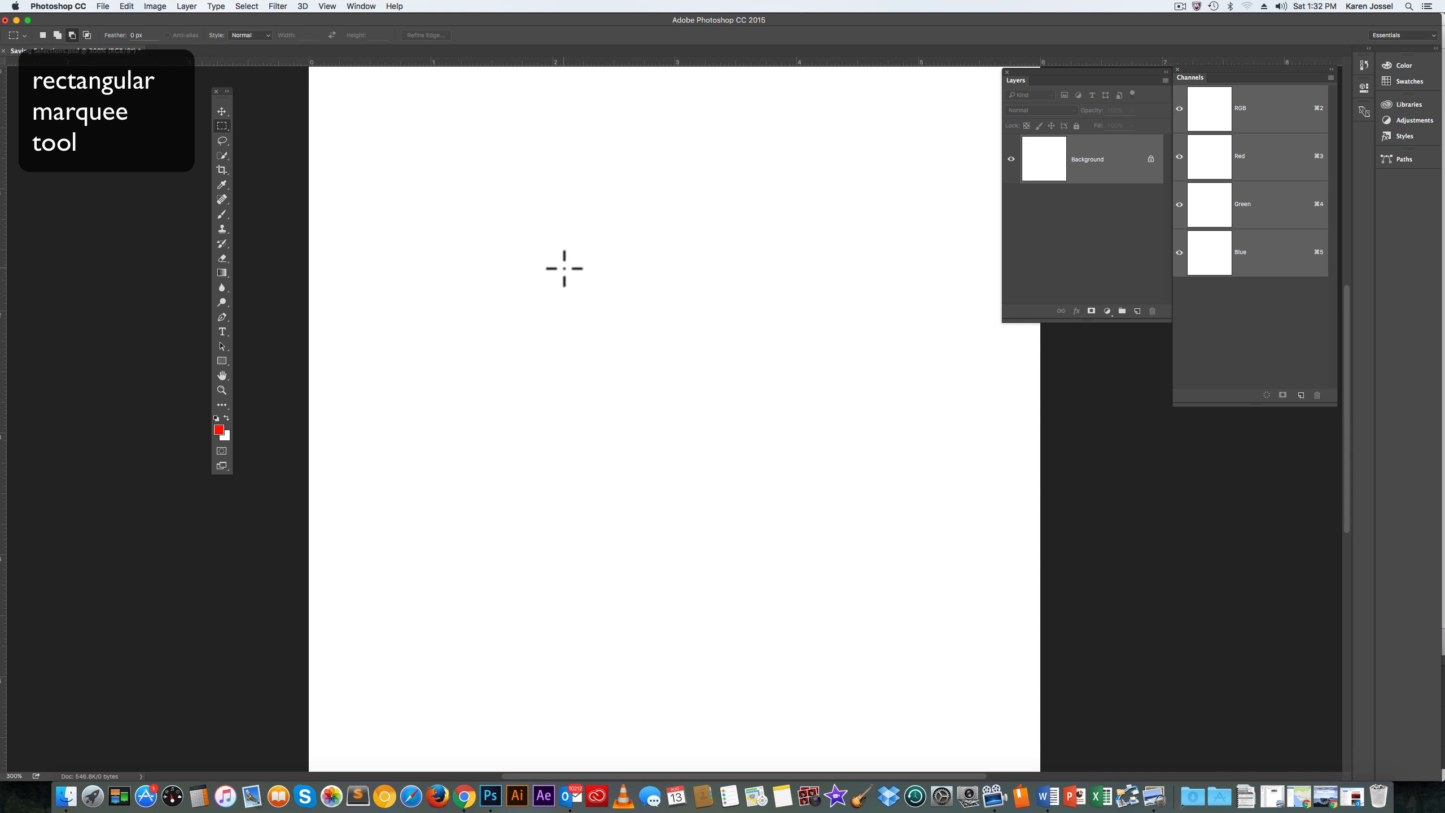
{"action": "mouse_move", "coordinate": [222, 127]}
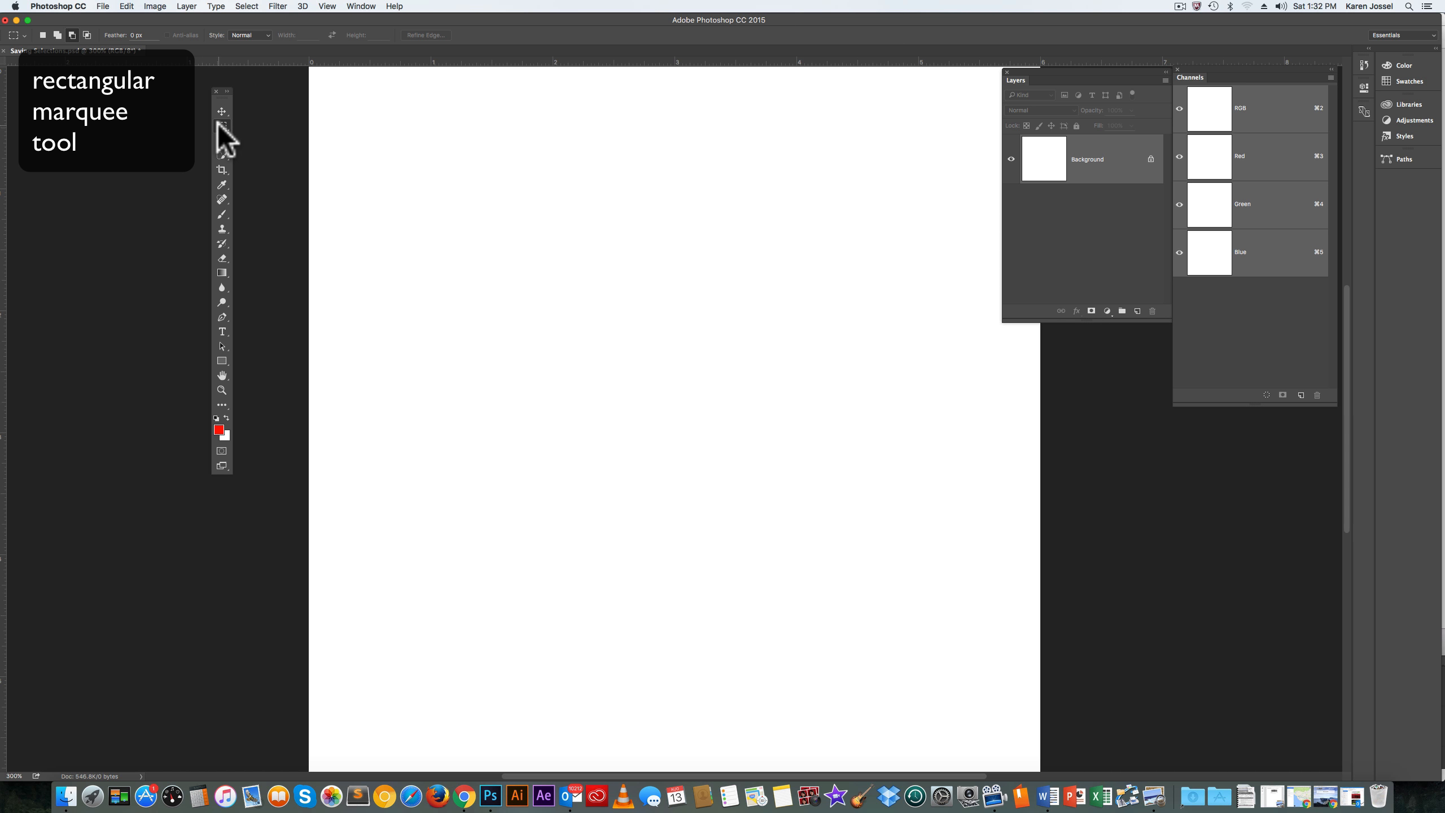
{"action": "mouse_move", "coordinate": [222, 127]}
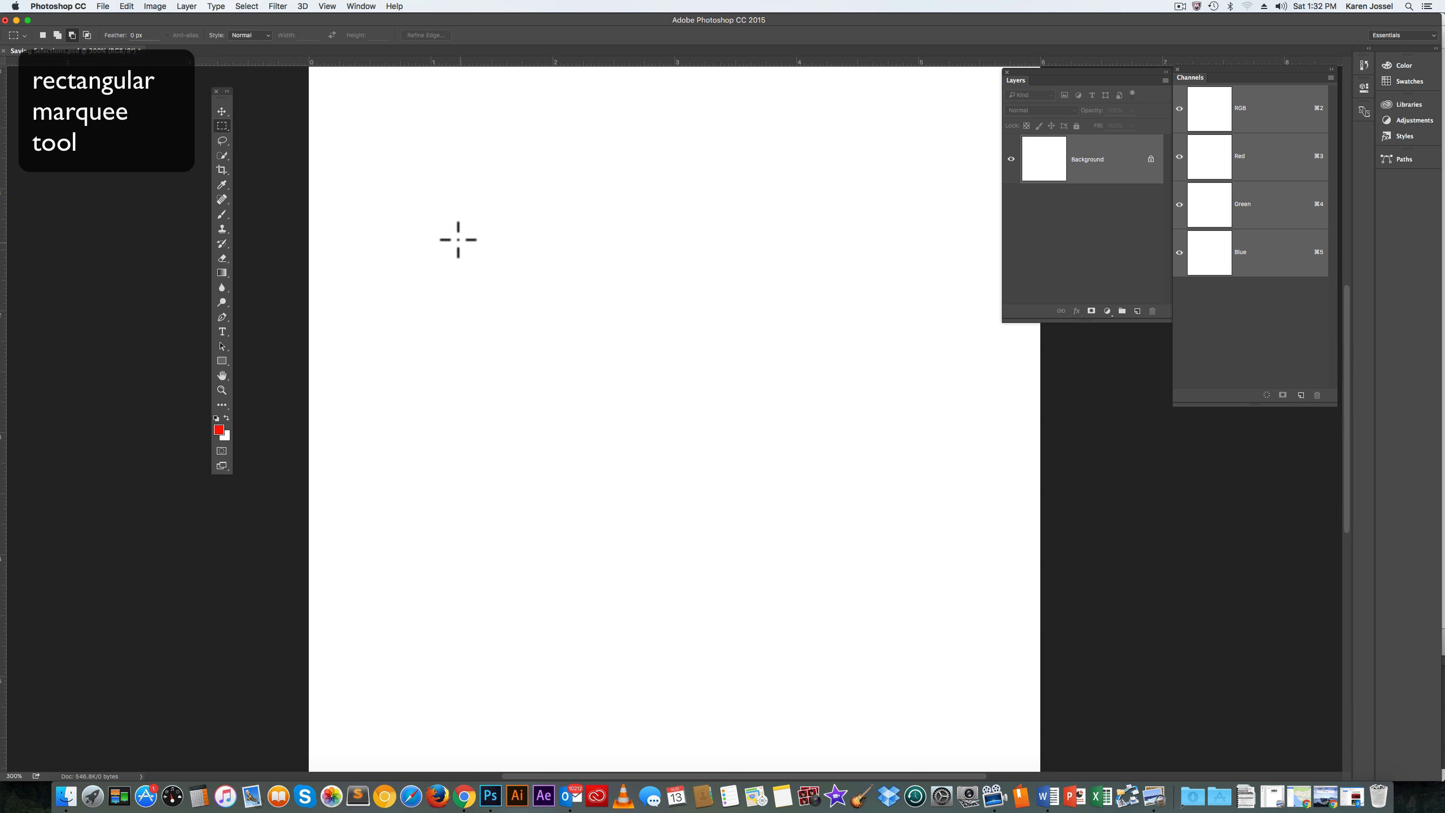
Drag a wide rectangular marquee selection across the upper middle of the white canvas.
{"action": "left_click_drag", "start_coordinate": [456, 240], "coordinate": [908, 426]}
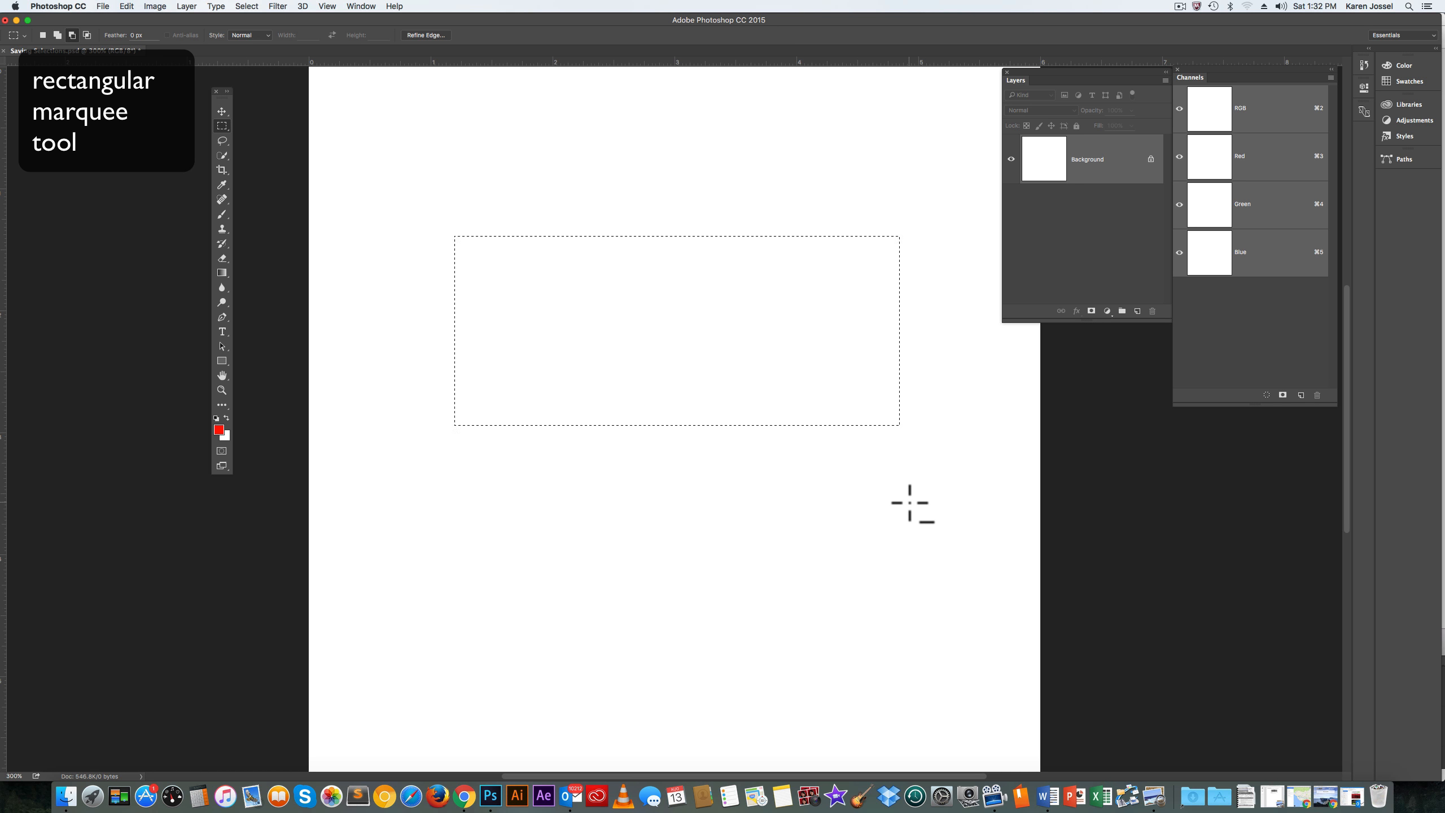
{"action": "mouse_move", "coordinate": [910, 493]}
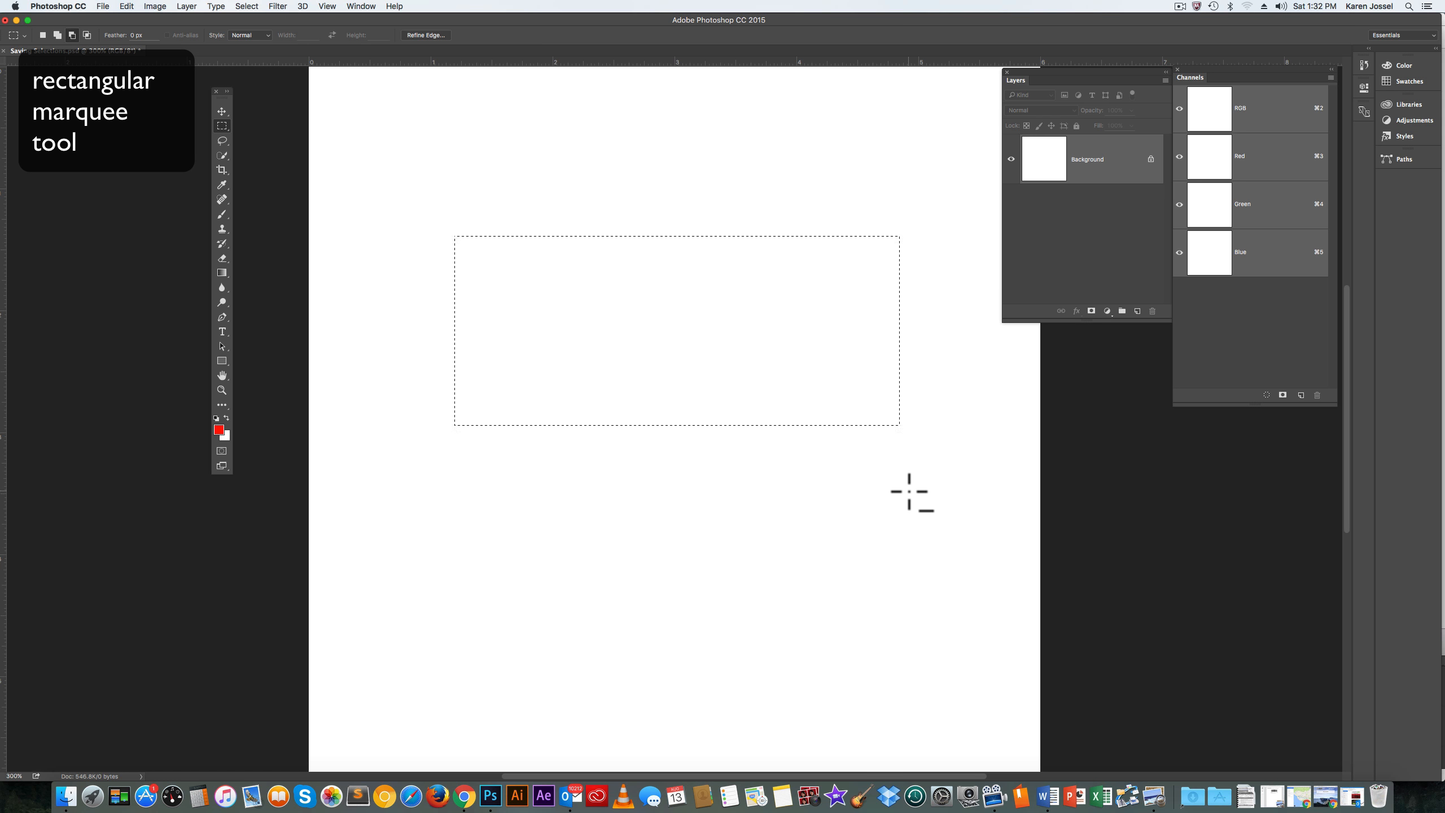
{"action": "left_click", "coordinate": [246, 6]}
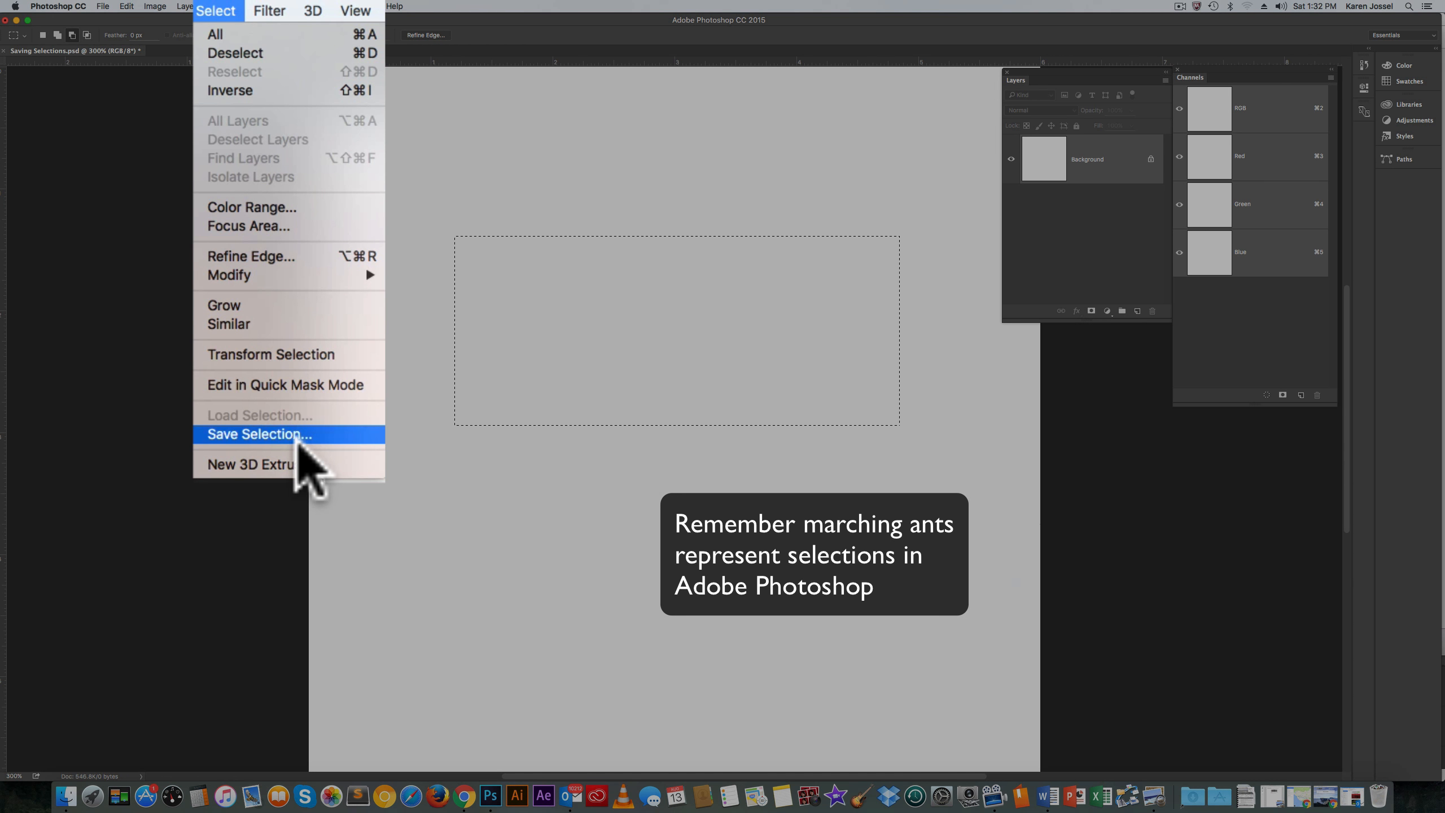
Save the selection to a new alpha channel named 'rec' with Save Selection.
{"action": "left_click", "coordinate": [259, 434]}
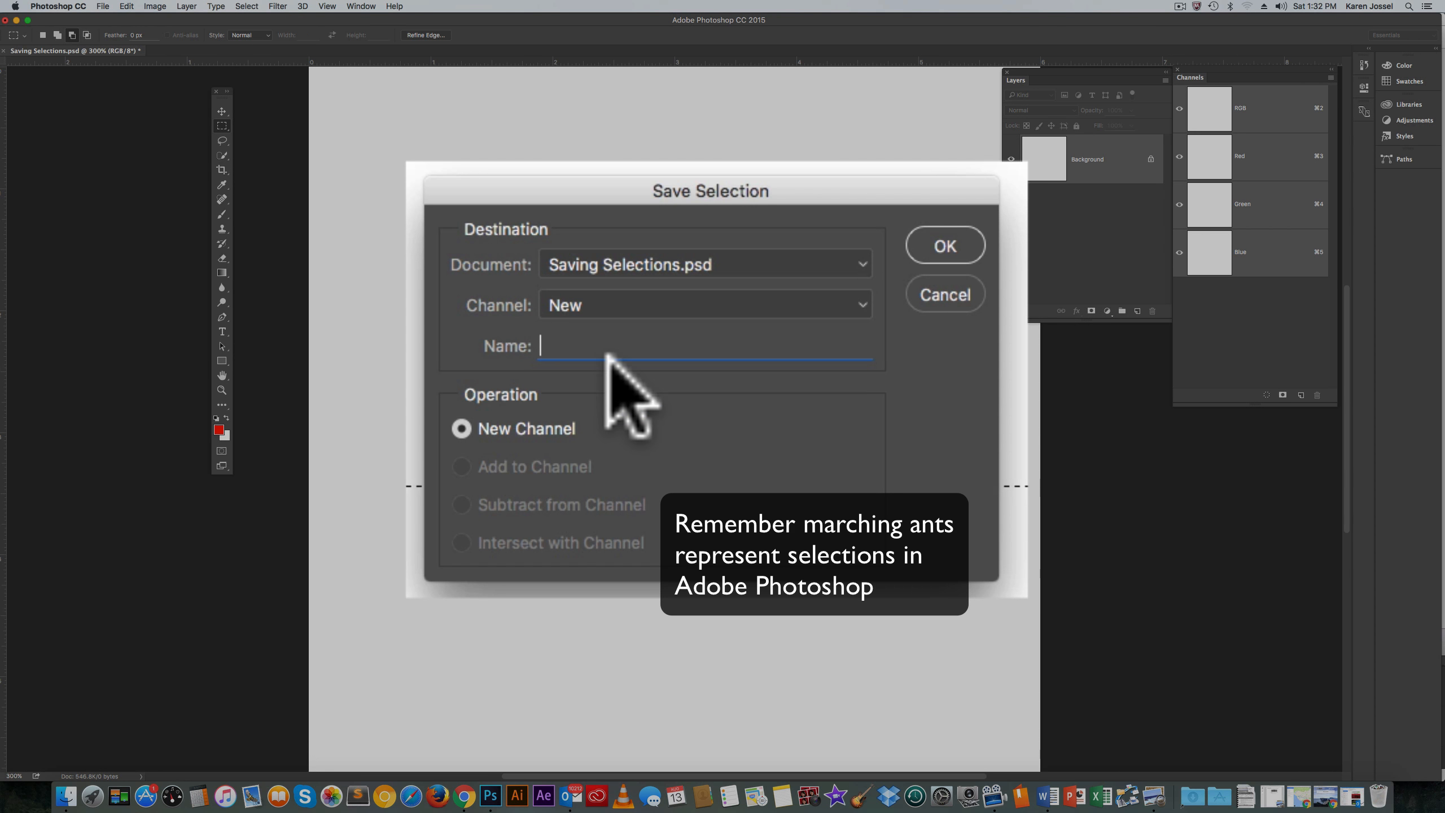
{"action": "type", "text": "re"}
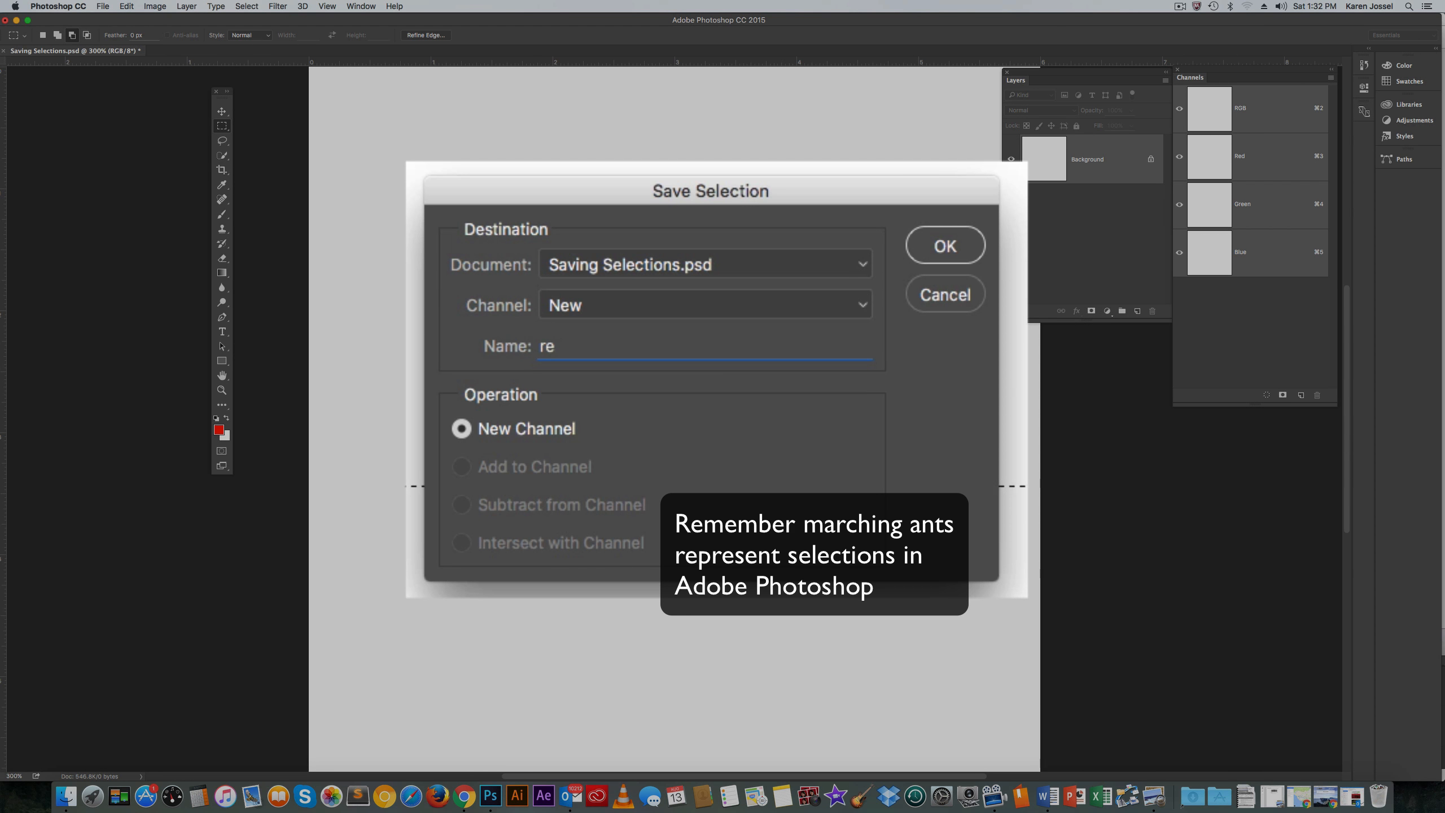
{"action": "type", "text": "c"}
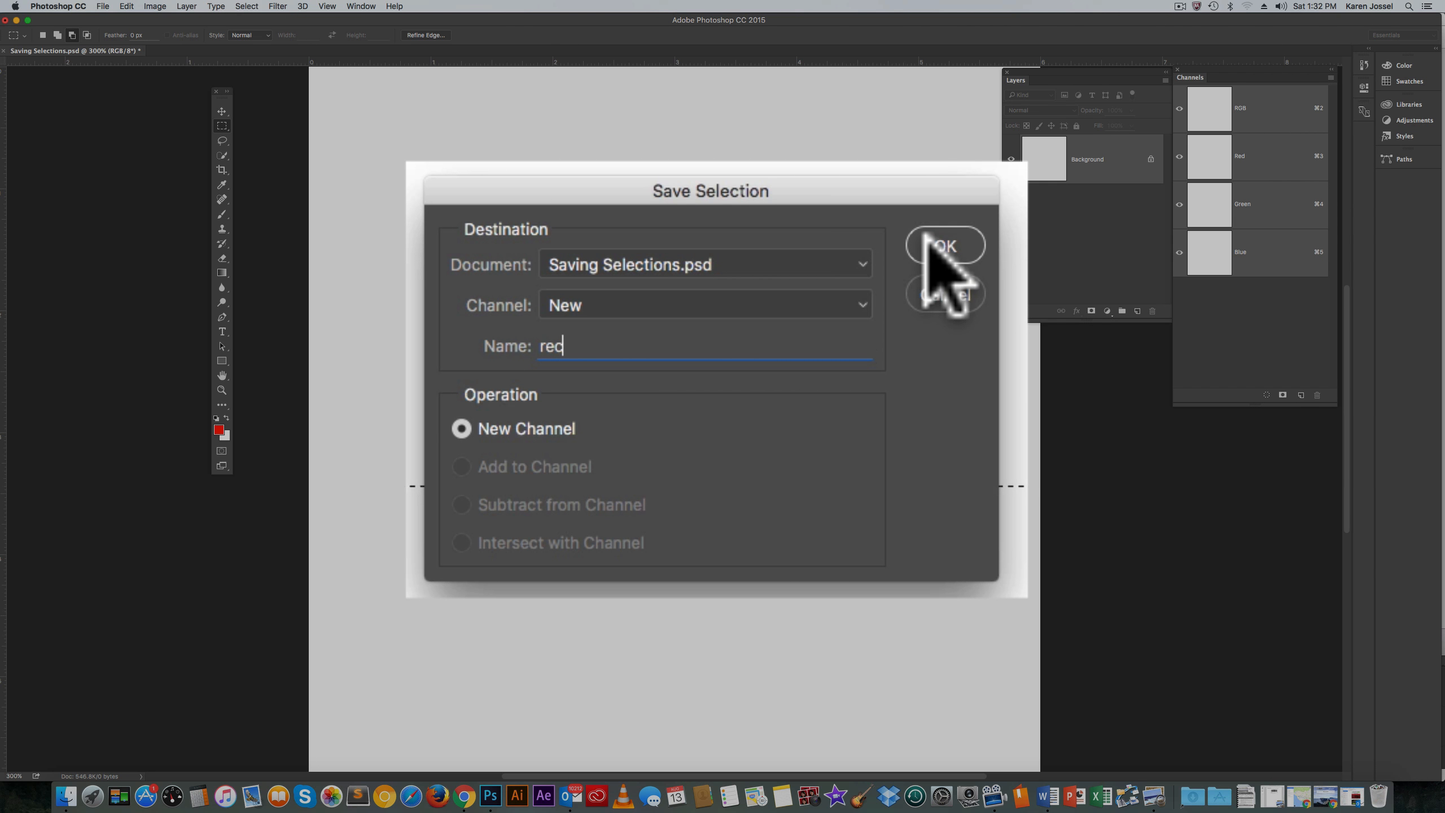
{"action": "mouse_move", "coordinate": [572, 461]}
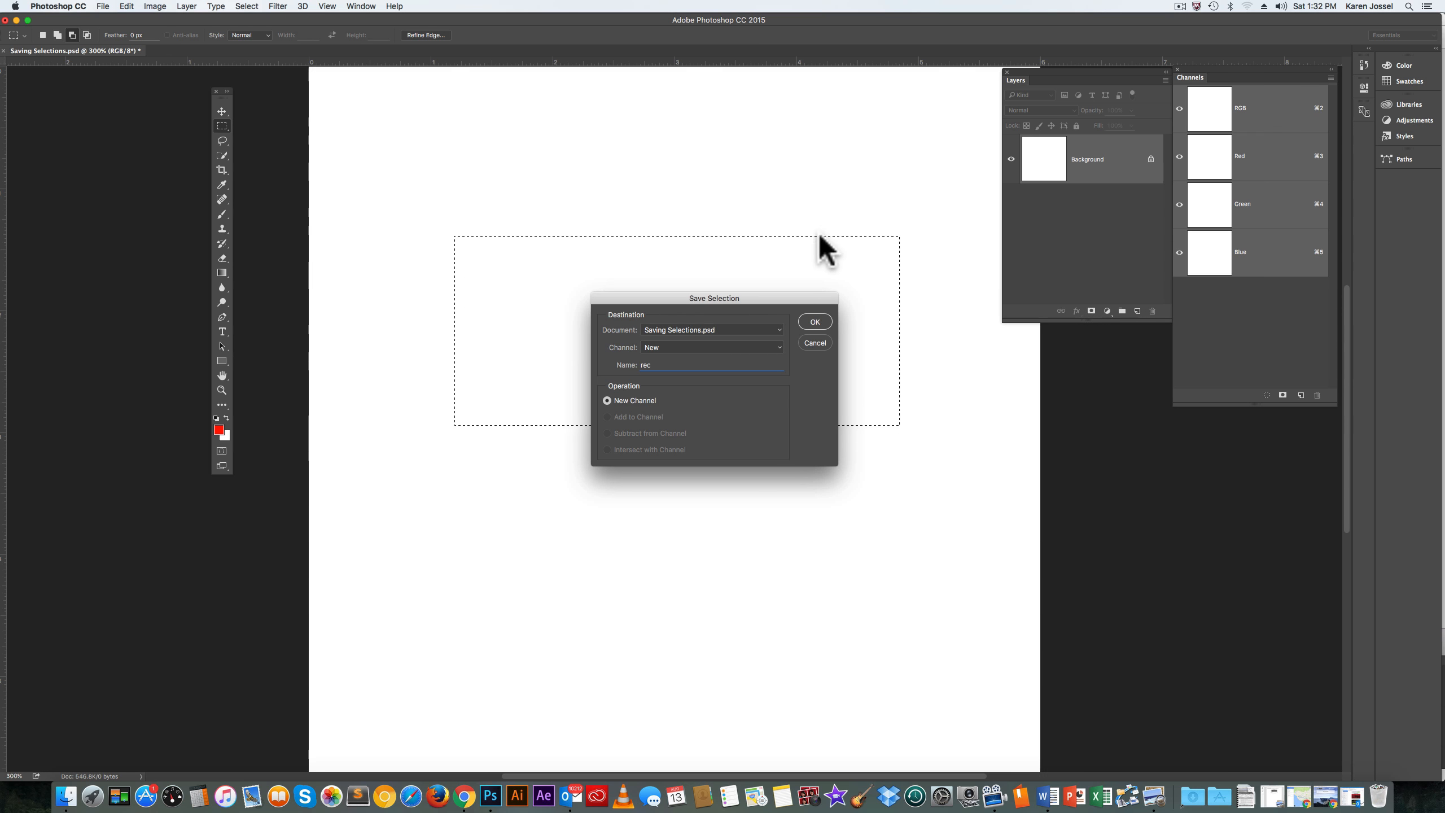
{"action": "left_click", "coordinate": [814, 321]}
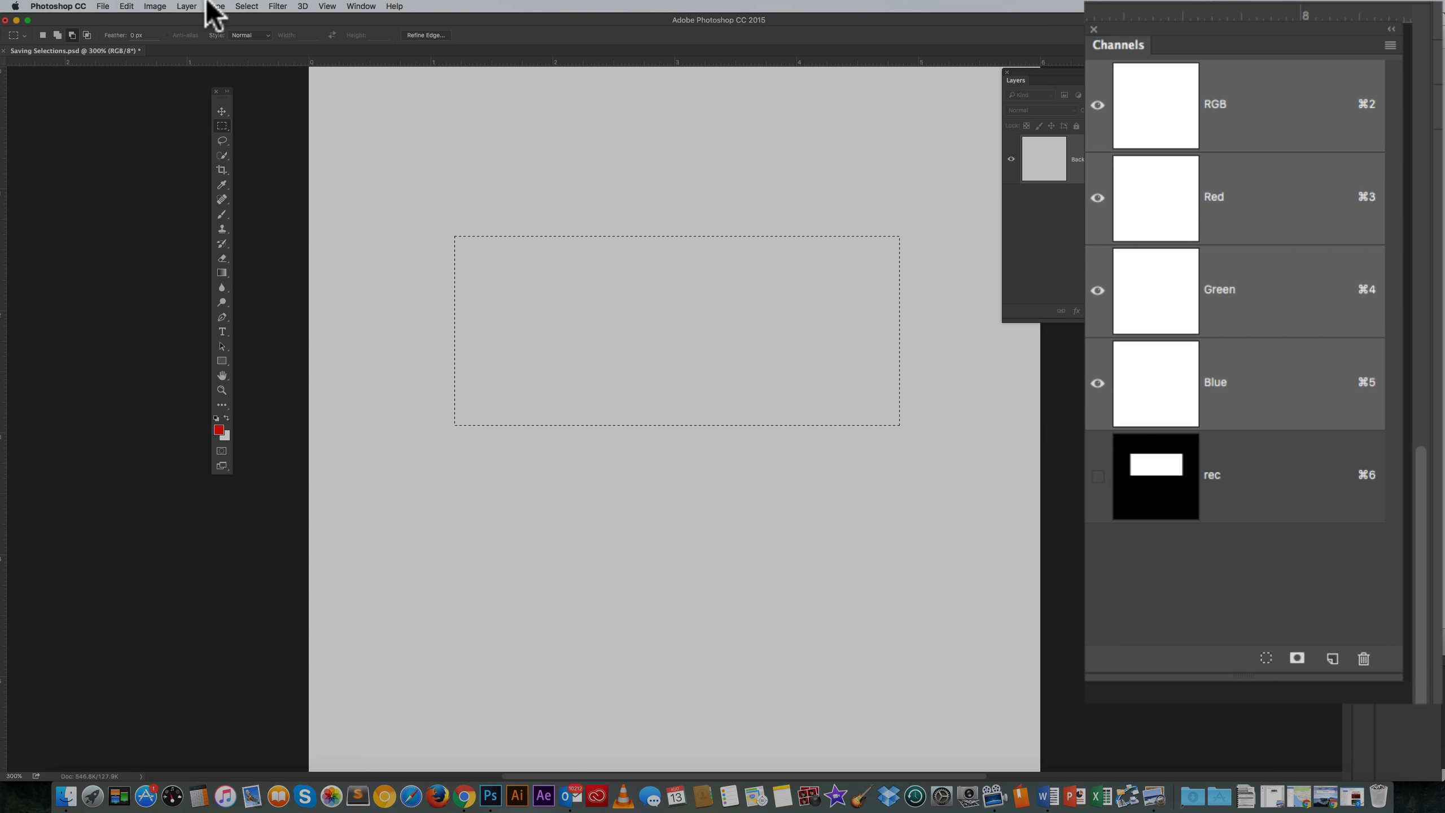
Deselect, preview the rec channel alone, then return to the RGB composite.
{"action": "left_click", "coordinate": [245, 7]}
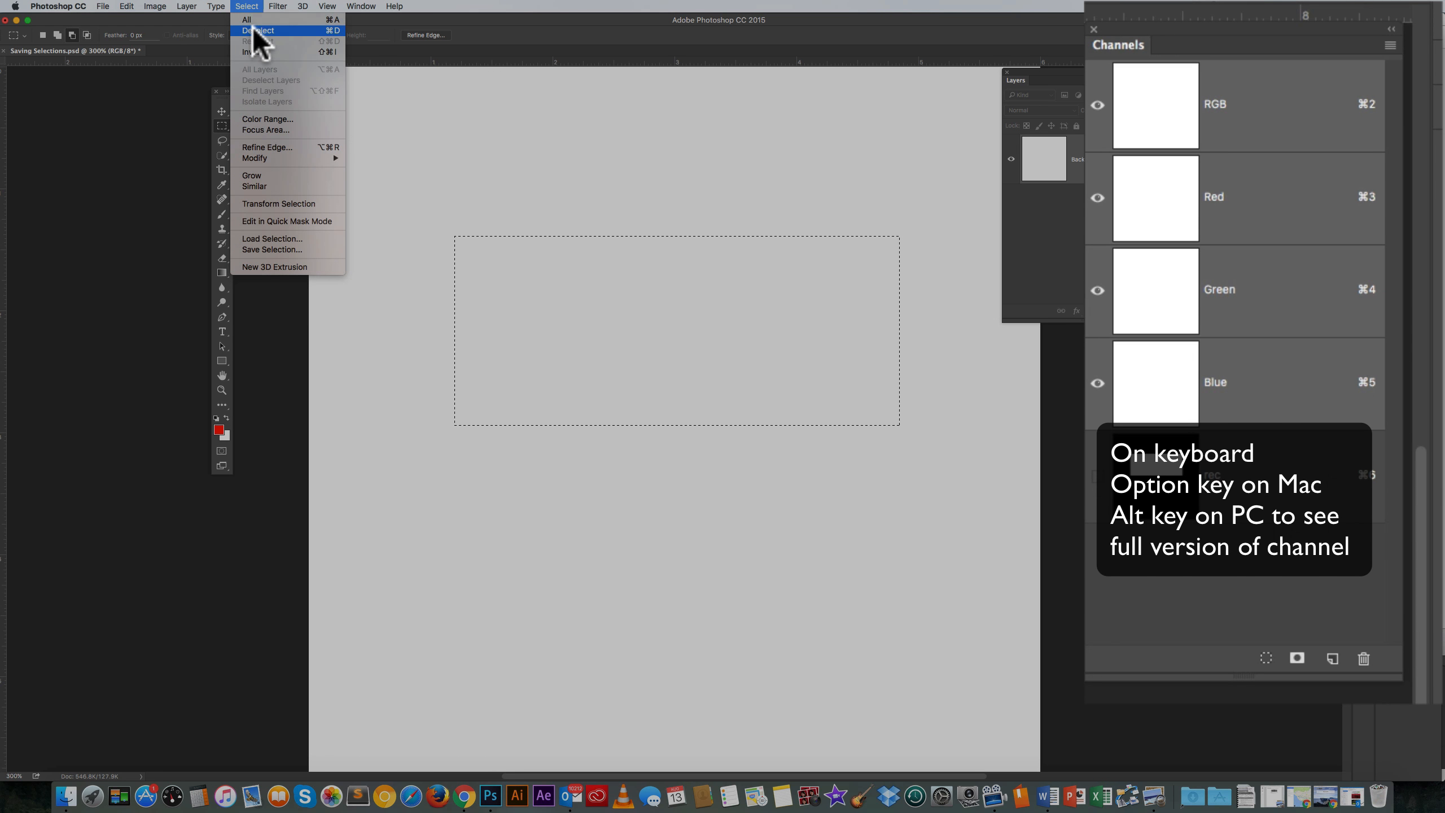
{"action": "left_click", "coordinate": [260, 30]}
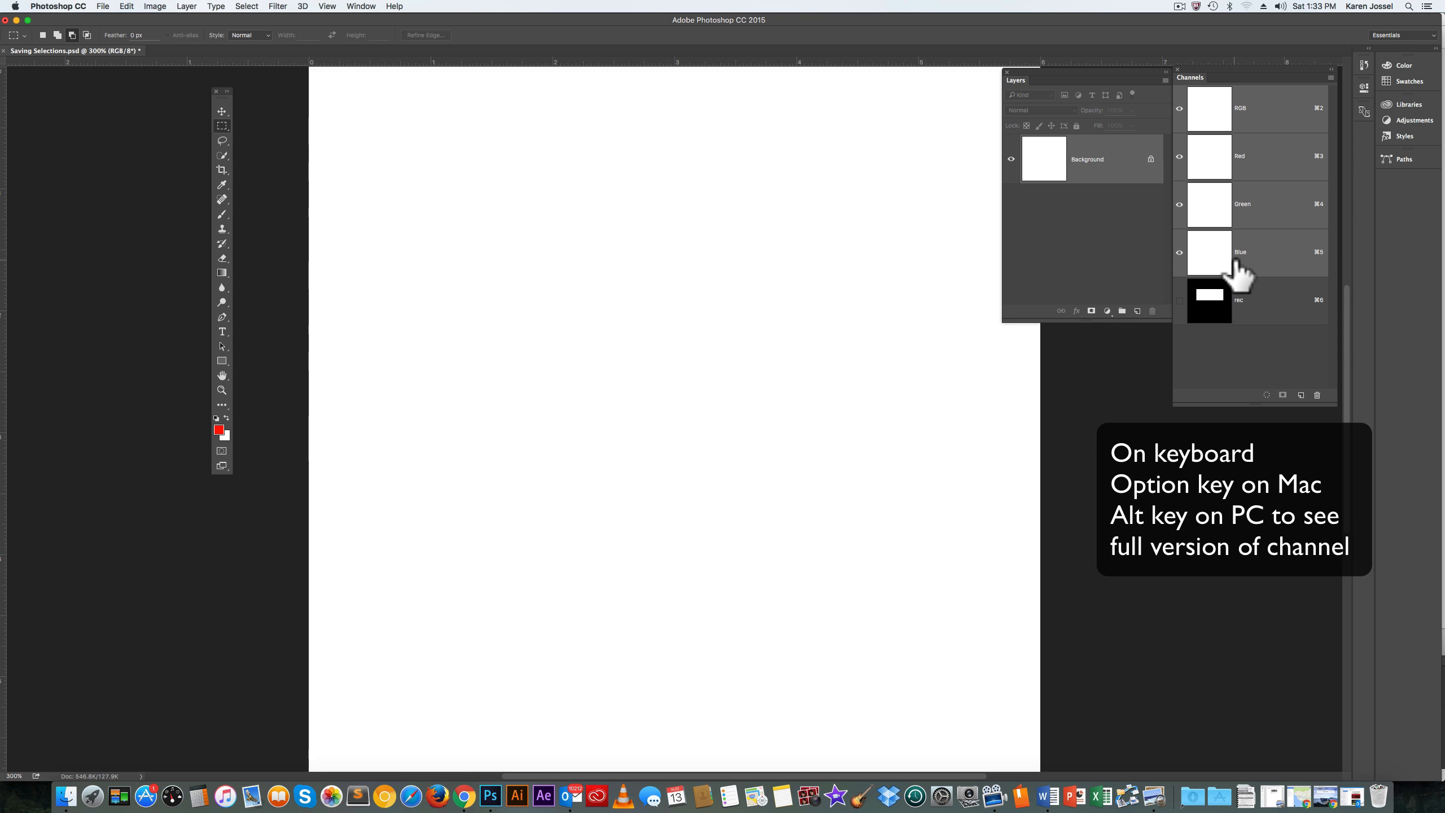
{"action": "left_click", "coordinate": [1208, 299]}
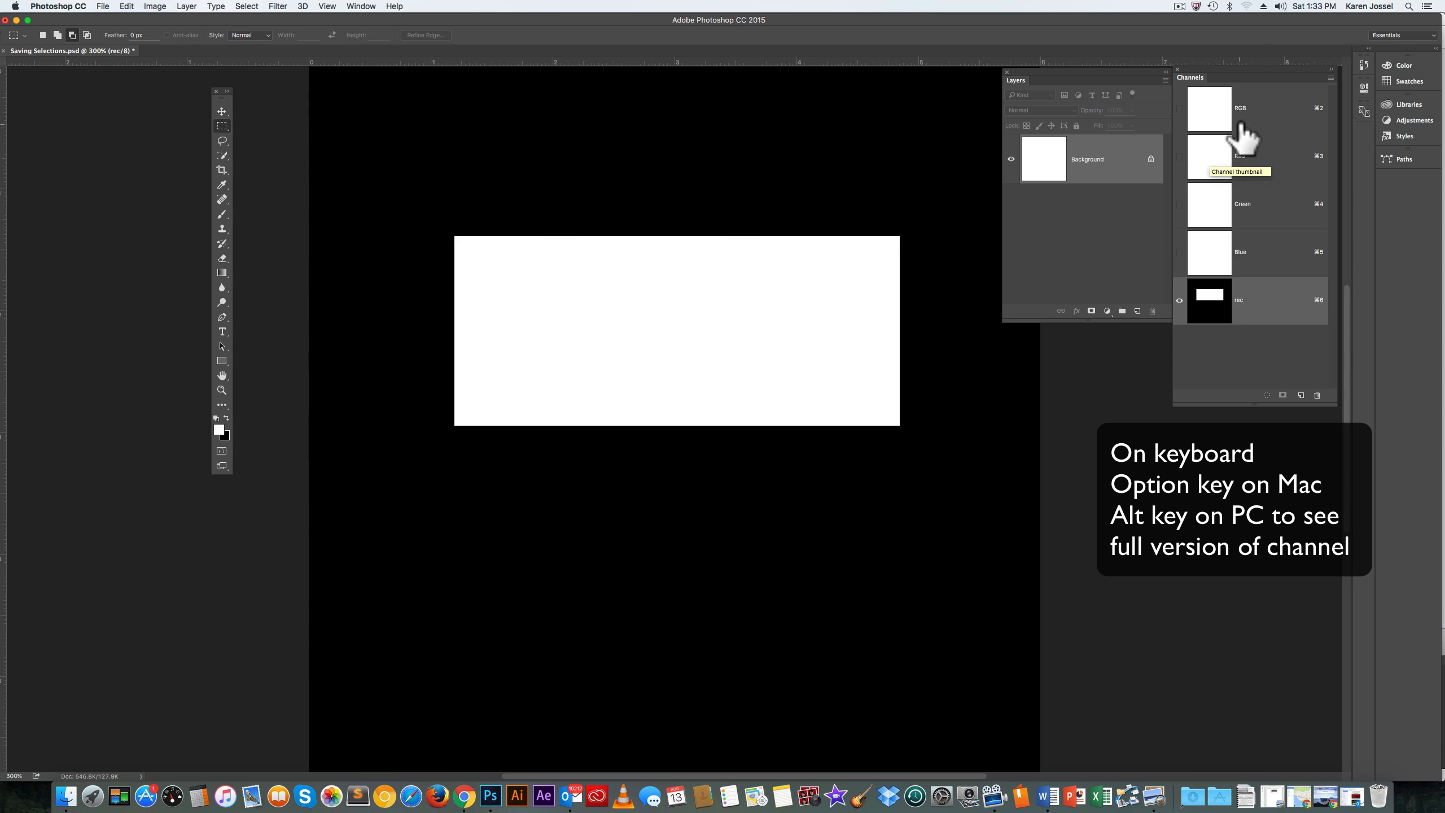
{"action": "left_click", "coordinate": [1241, 107]}
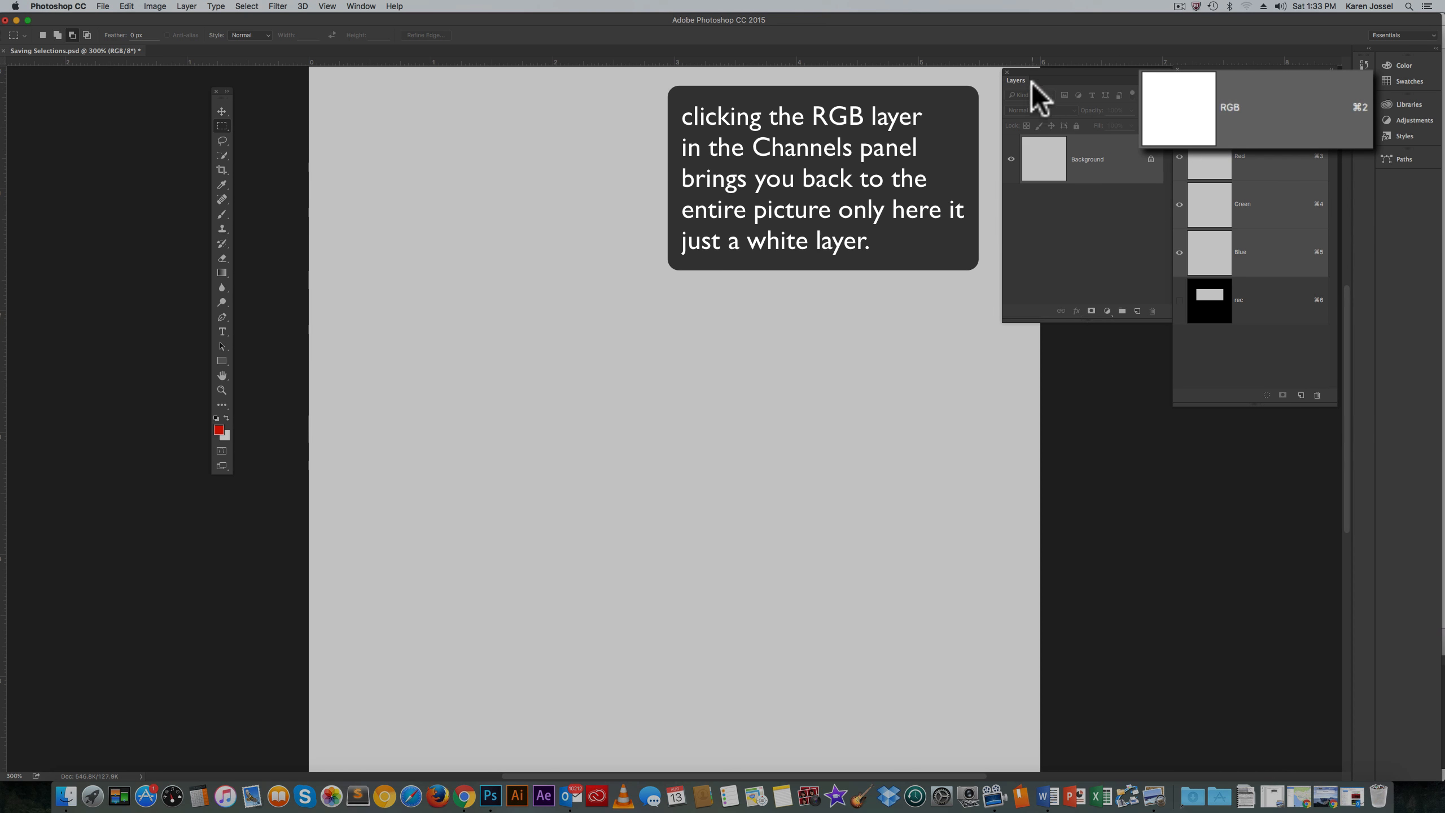
{"action": "mouse_move", "coordinate": [523, 155]}
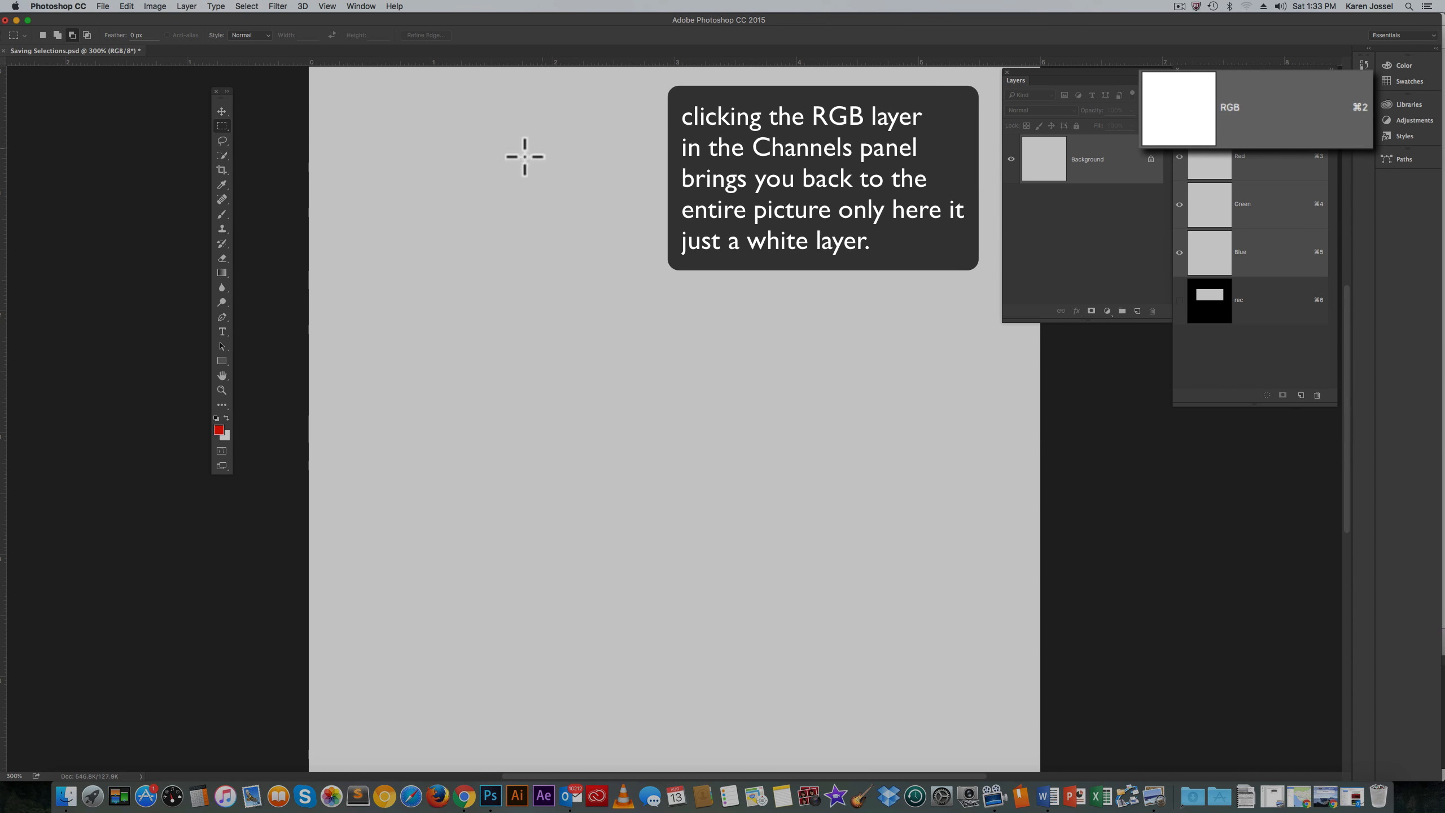
{"action": "left_click", "coordinate": [1229, 108]}
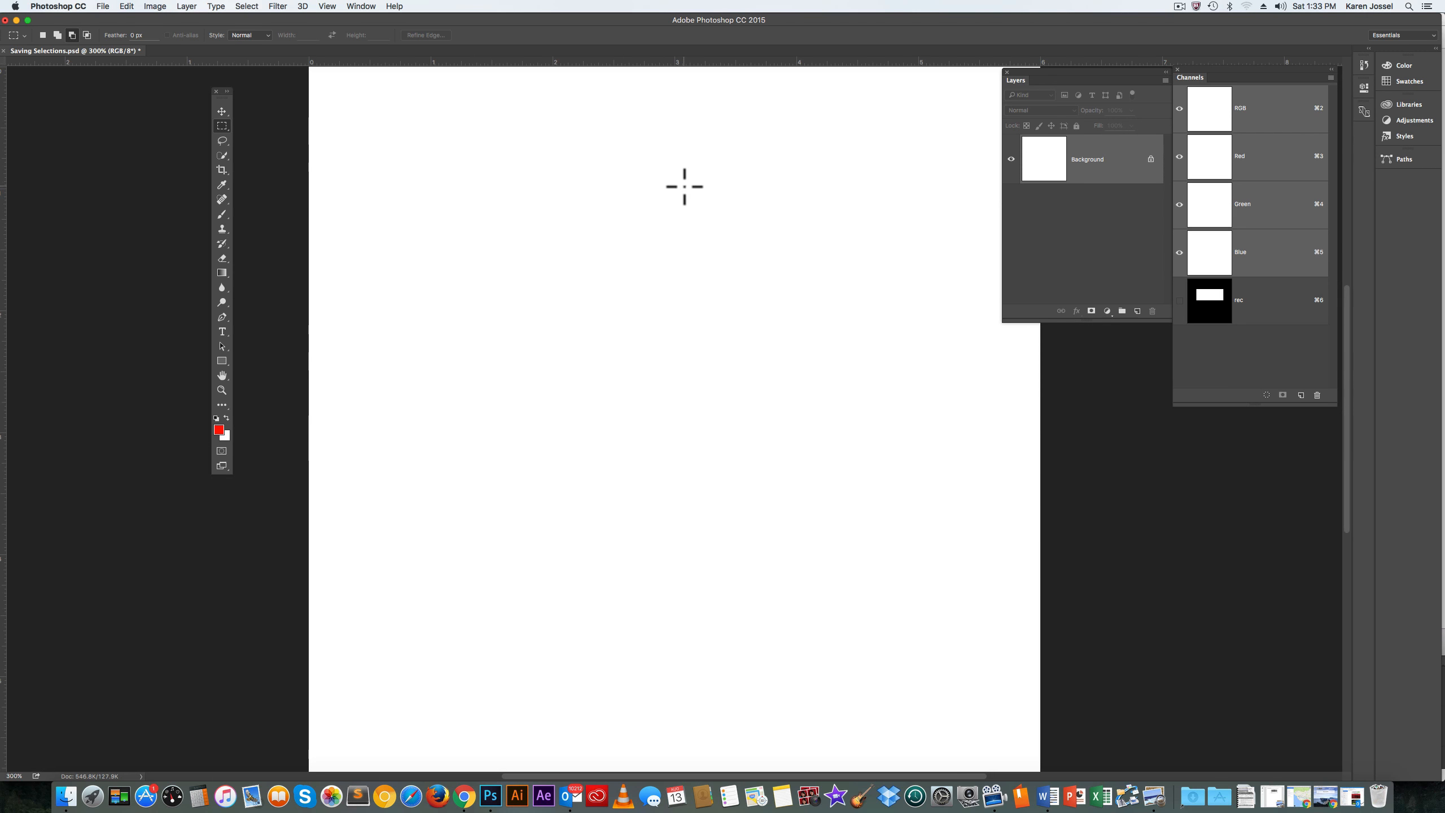
{"action": "mouse_move", "coordinate": [676, 173]}
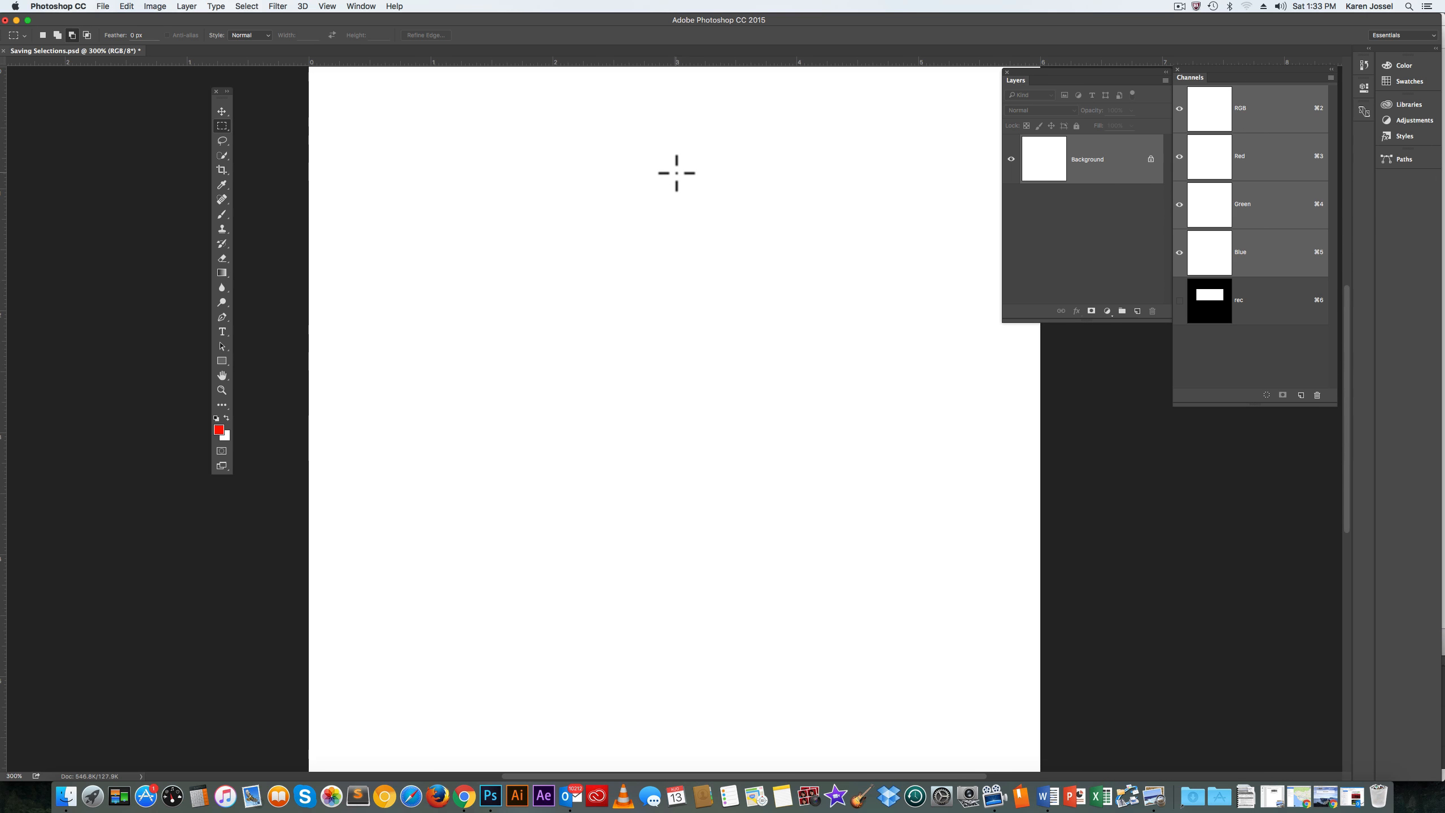
{"action": "mouse_move", "coordinate": [263, 16]}
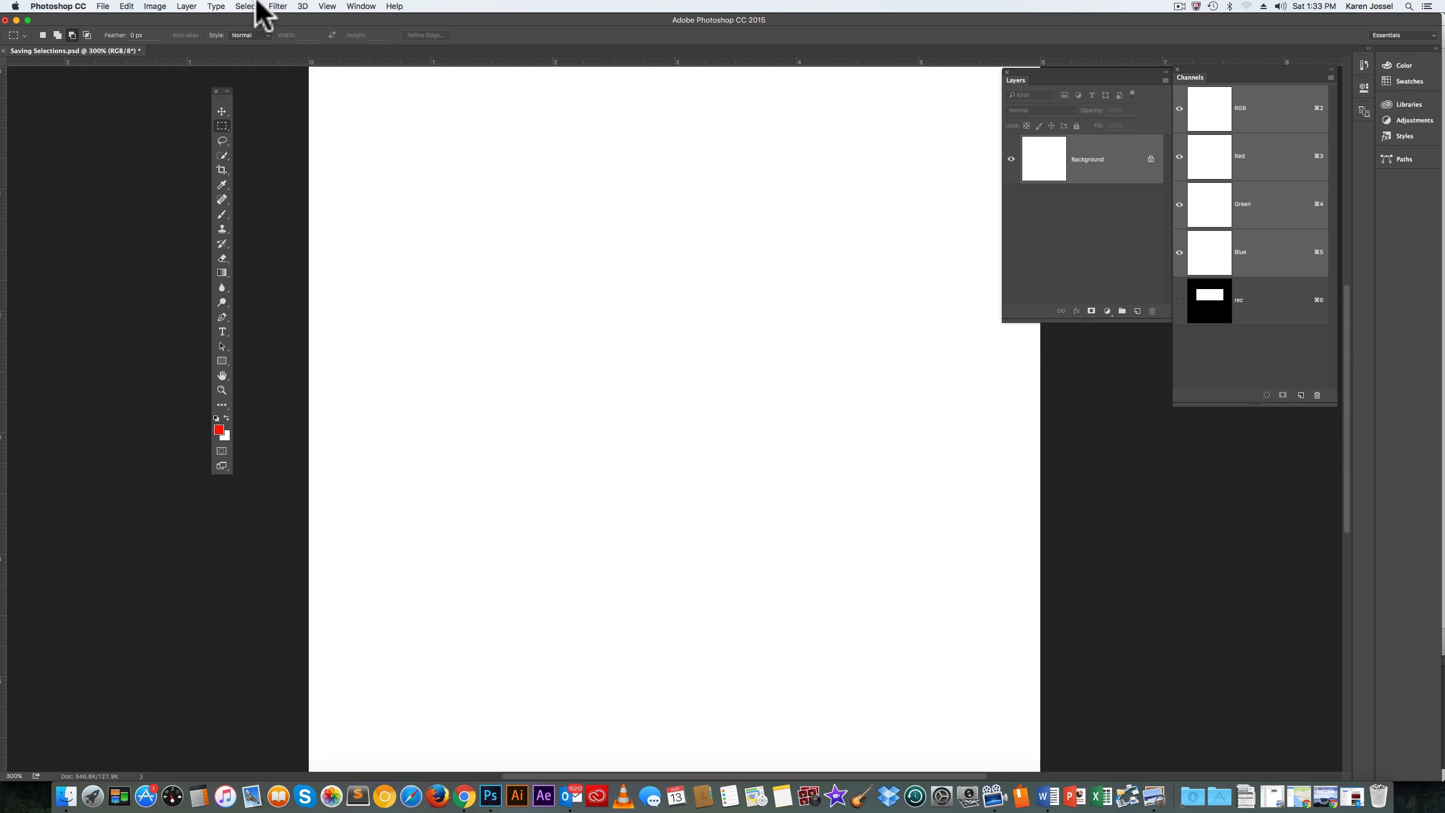
Load the rec channel back as a new selection via Load Selection.
{"action": "left_click", "coordinate": [244, 7]}
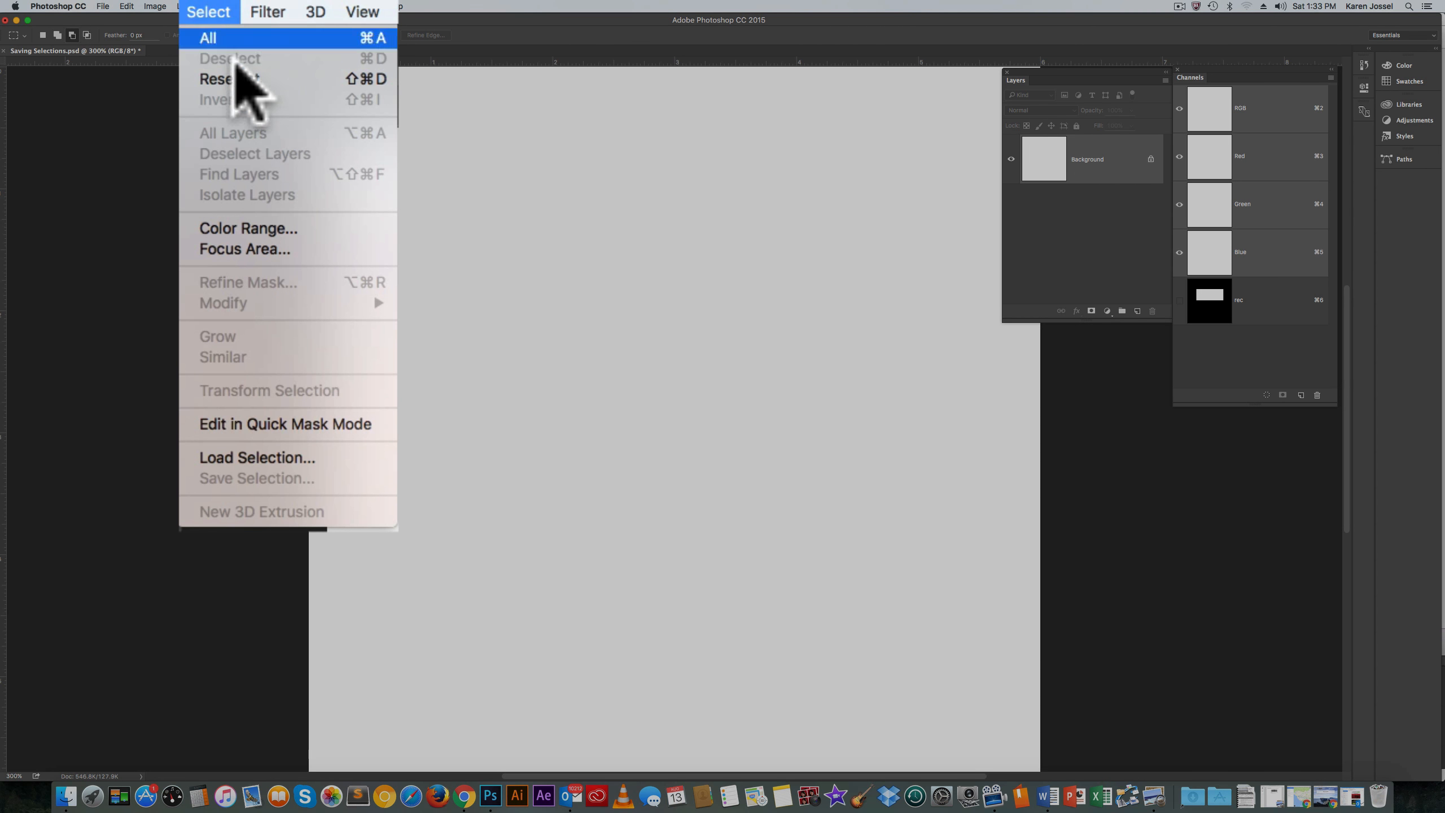
{"action": "left_click", "coordinate": [256, 458]}
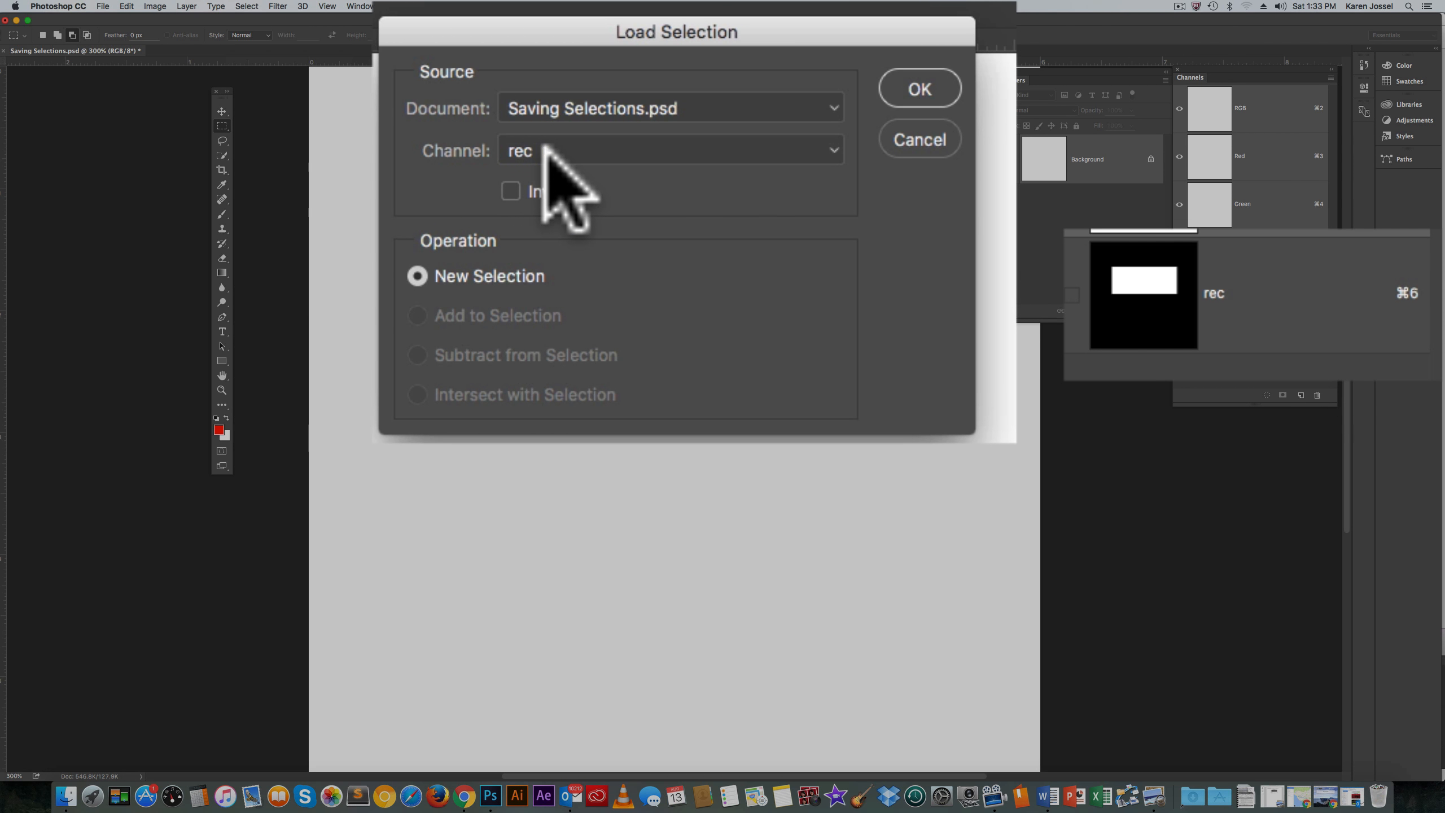
{"action": "mouse_move", "coordinate": [848, 185]}
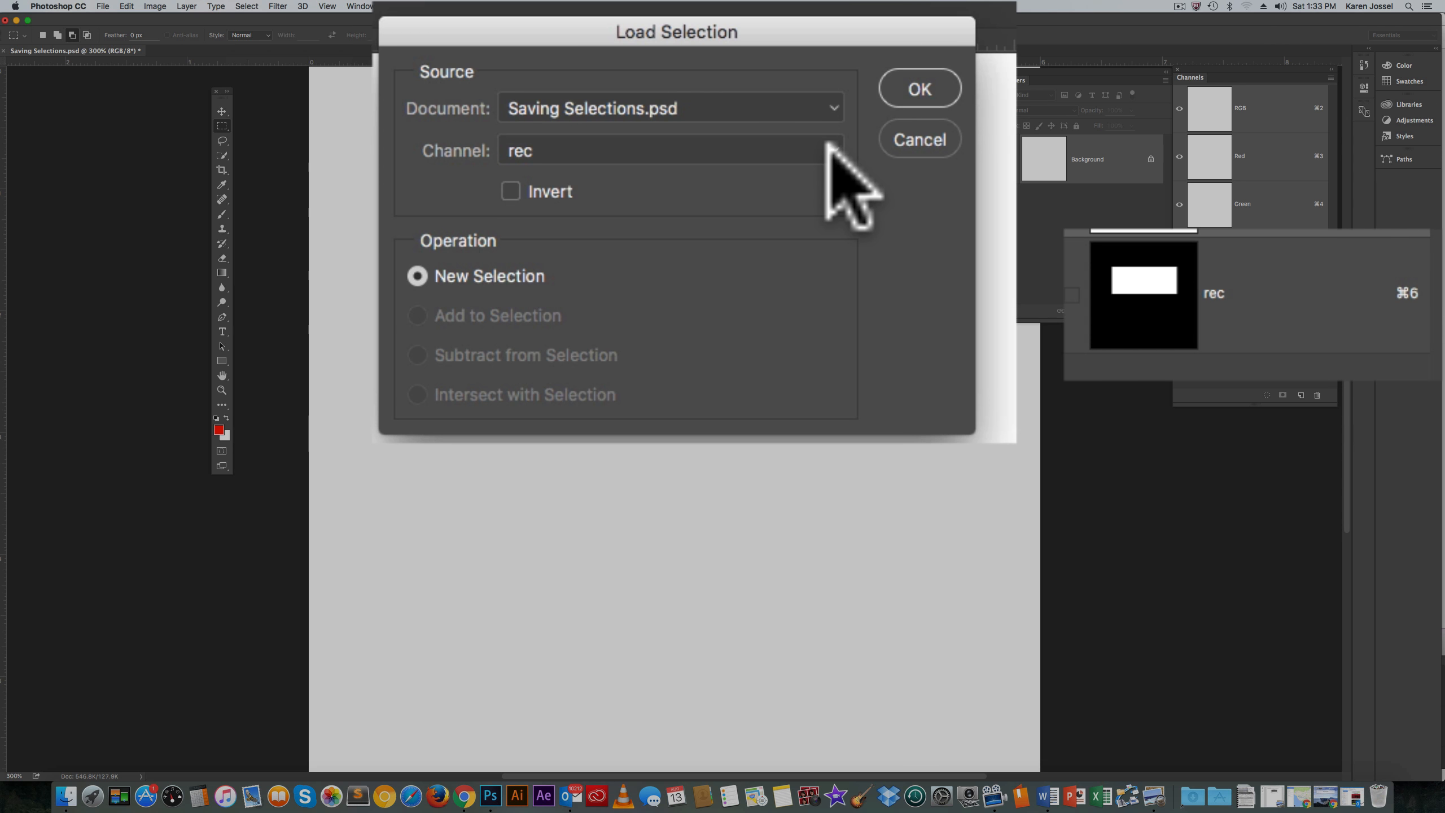
{"action": "mouse_move", "coordinate": [465, 317]}
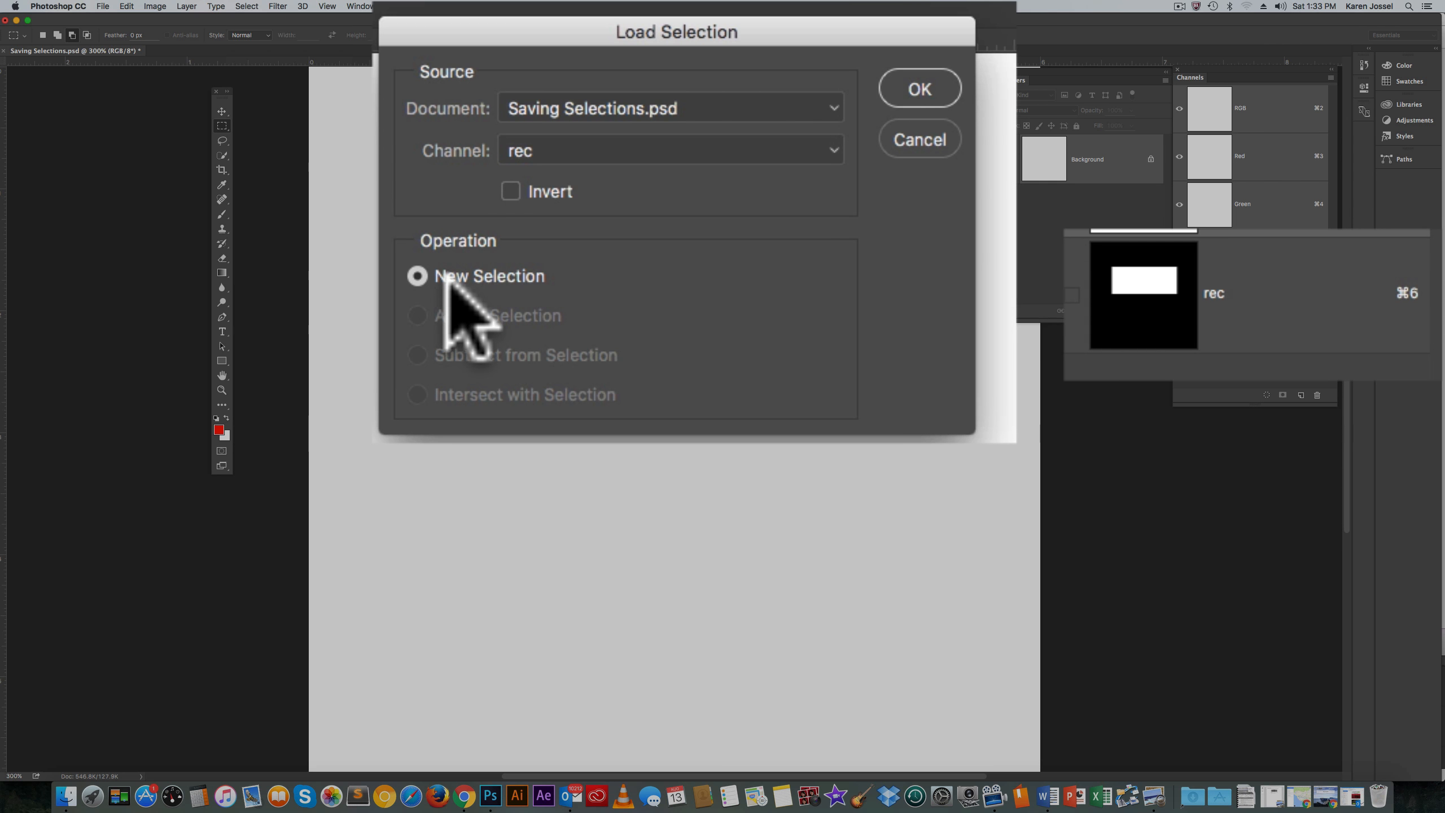
{"action": "mouse_move", "coordinate": [933, 102]}
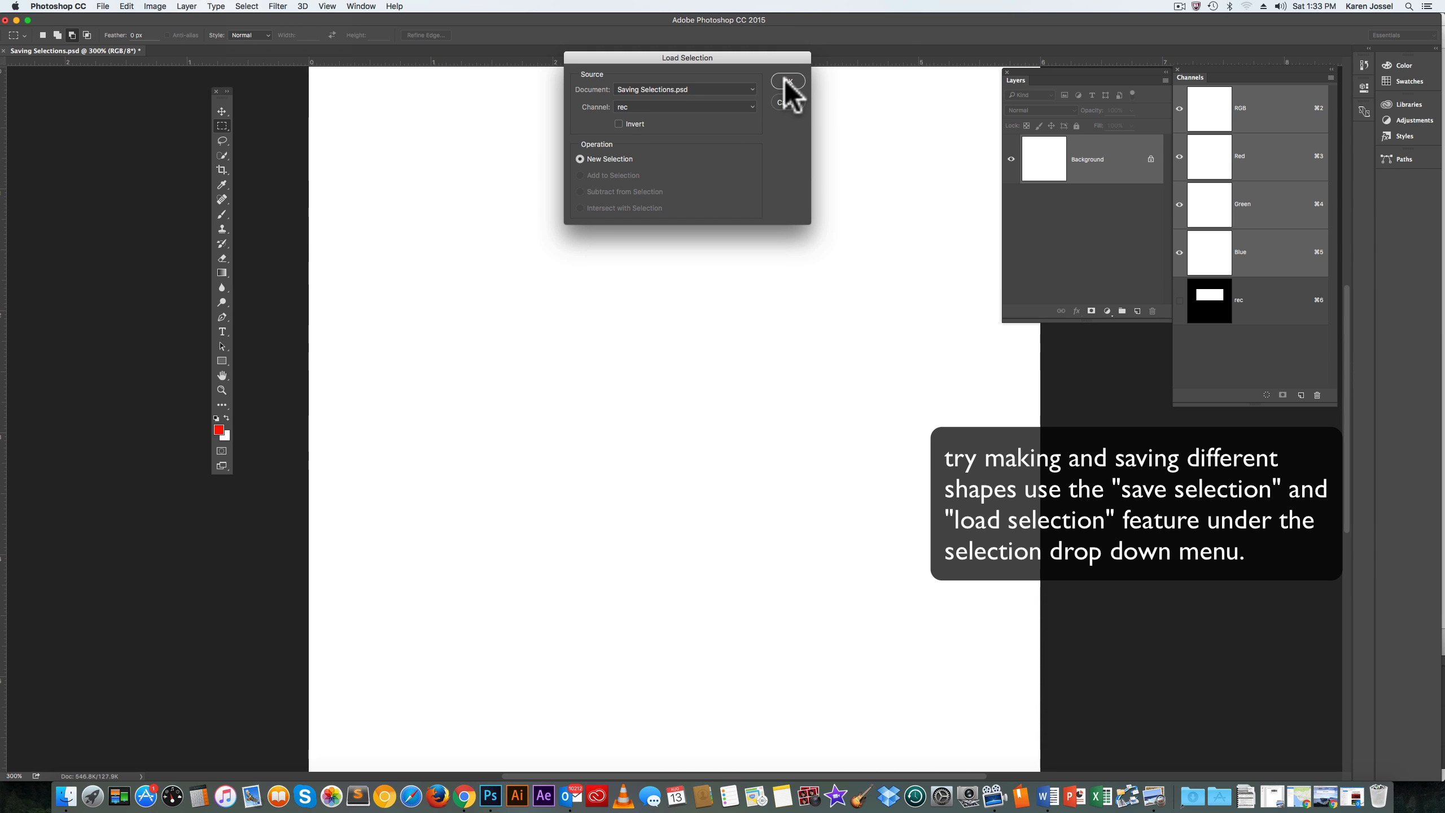
{"action": "left_click", "coordinate": [785, 82]}
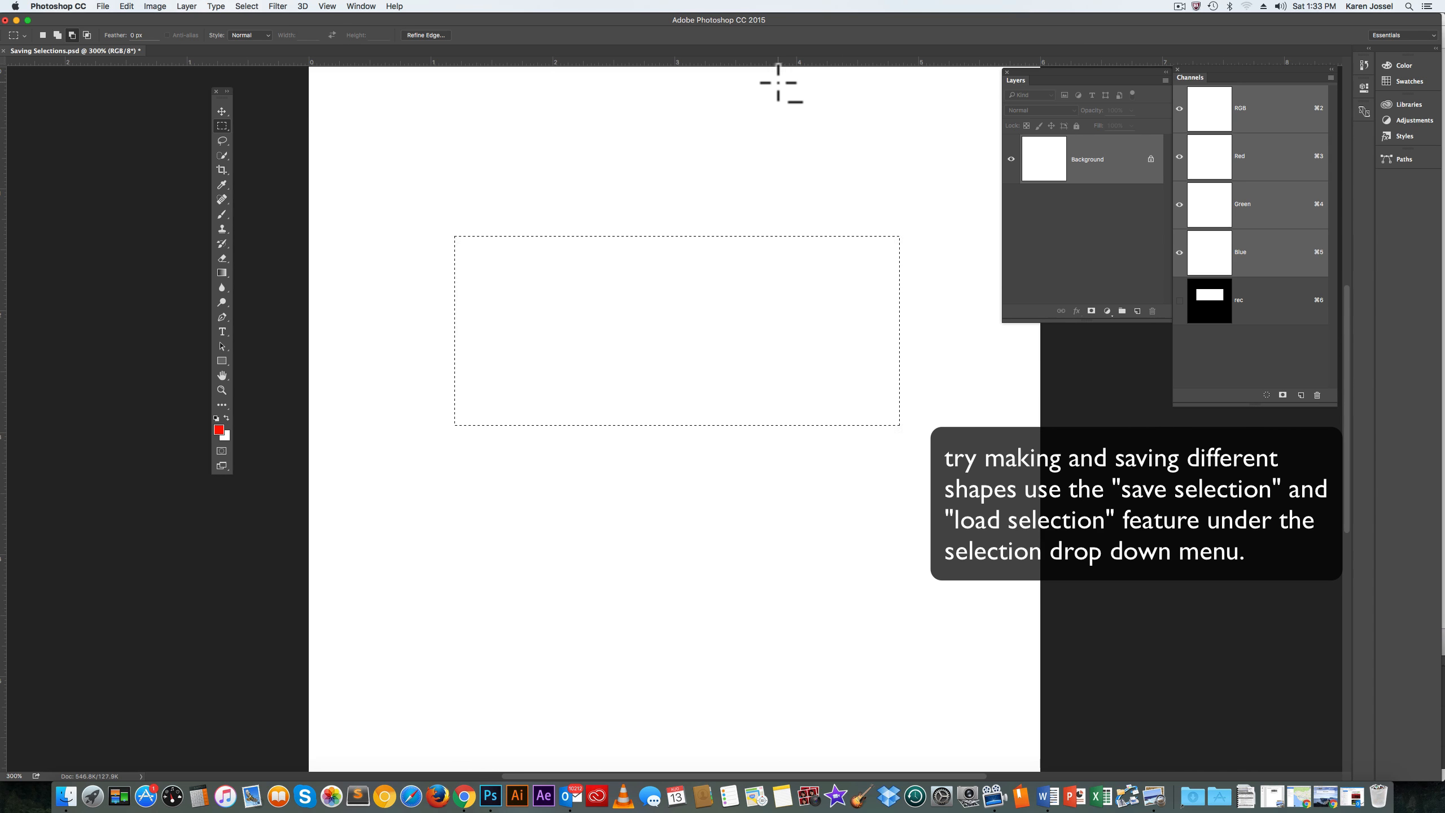
{"action": "mouse_move", "coordinate": [136, 21]}
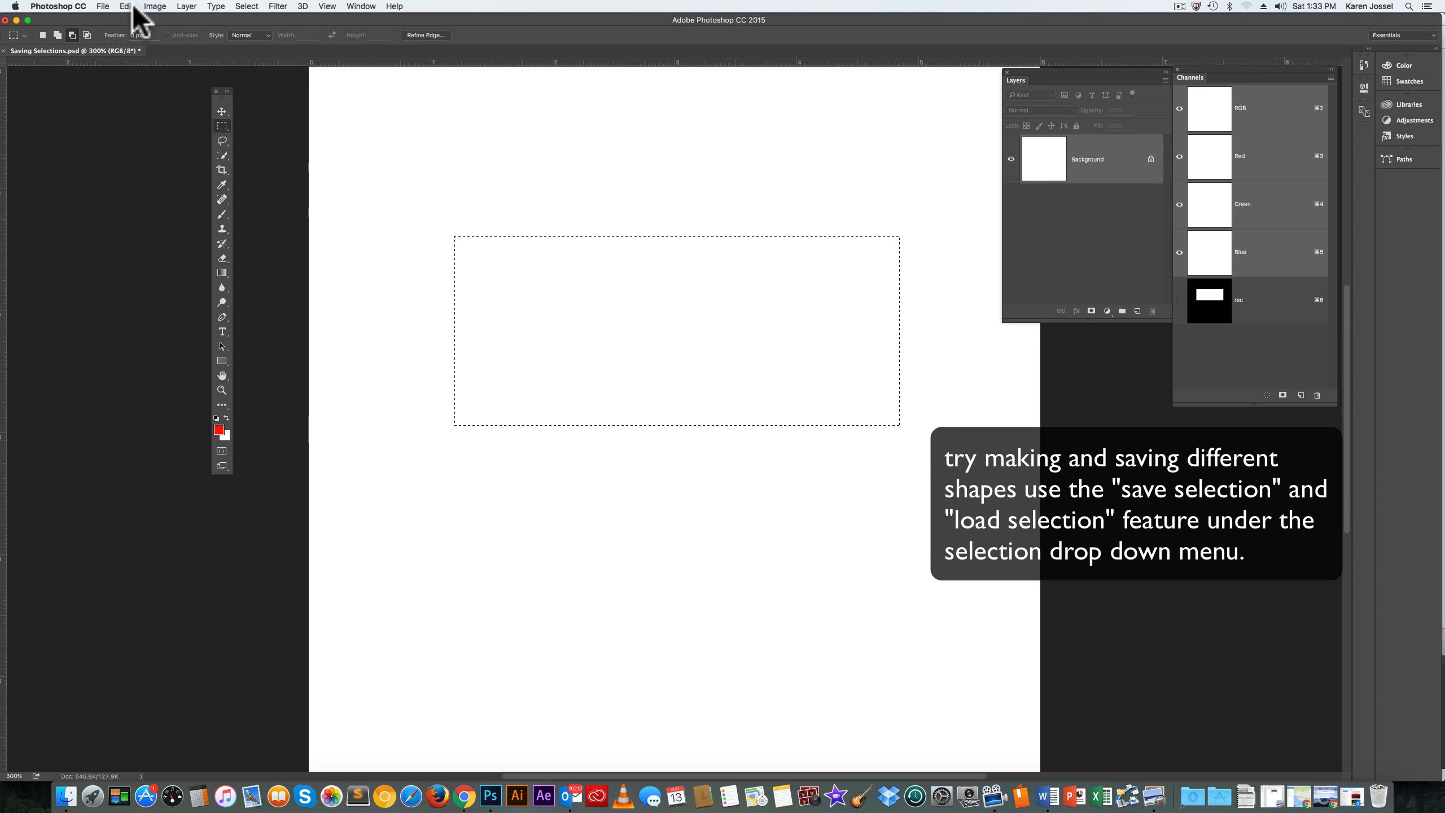
Fill the selection with red foreground color at Normal mode, 100% opacity.
{"action": "left_click", "coordinate": [126, 6]}
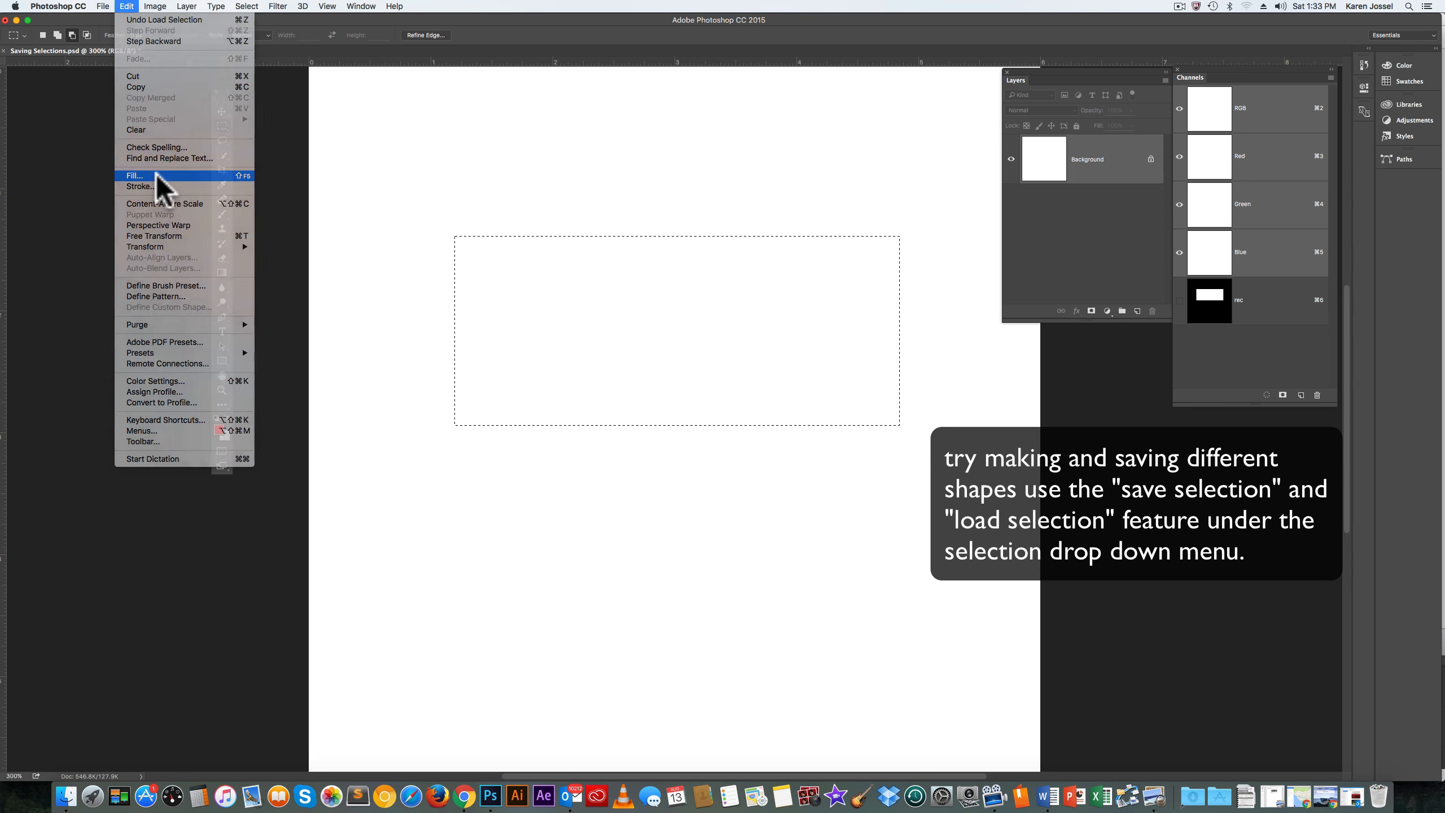
{"action": "left_click", "coordinate": [134, 175]}
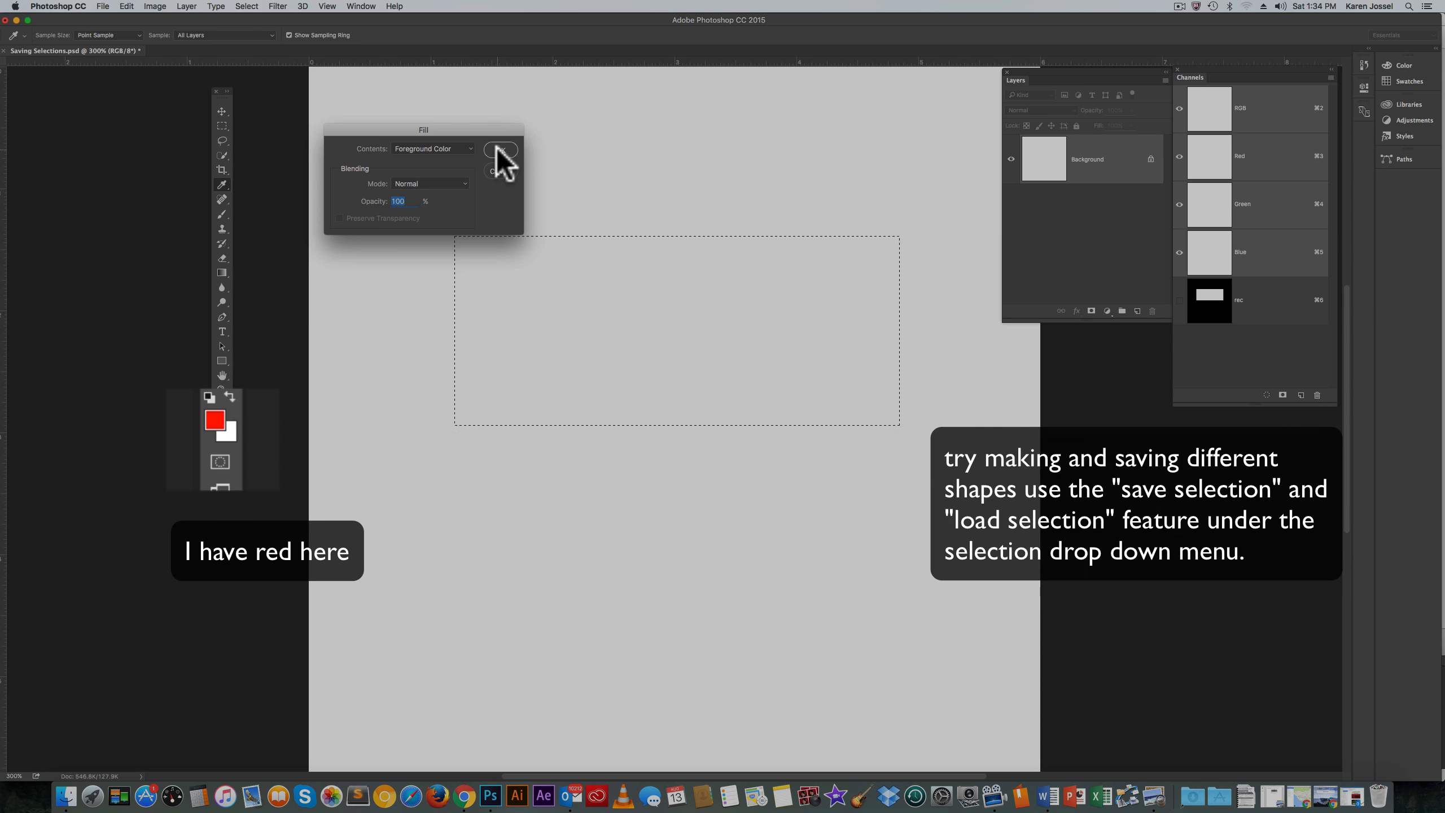
{"action": "left_click", "coordinate": [500, 149]}
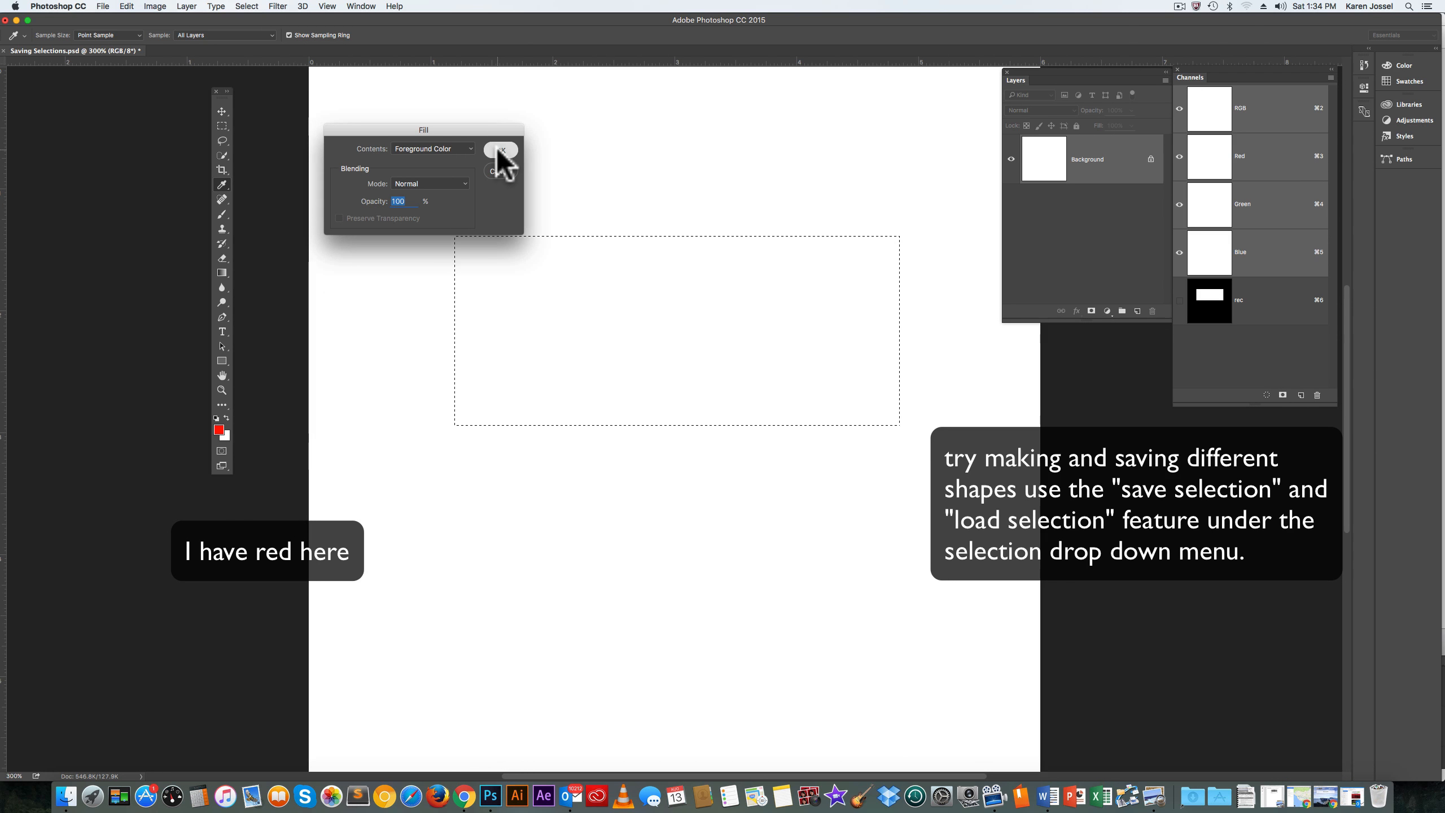
{"action": "left_click", "coordinate": [501, 149]}
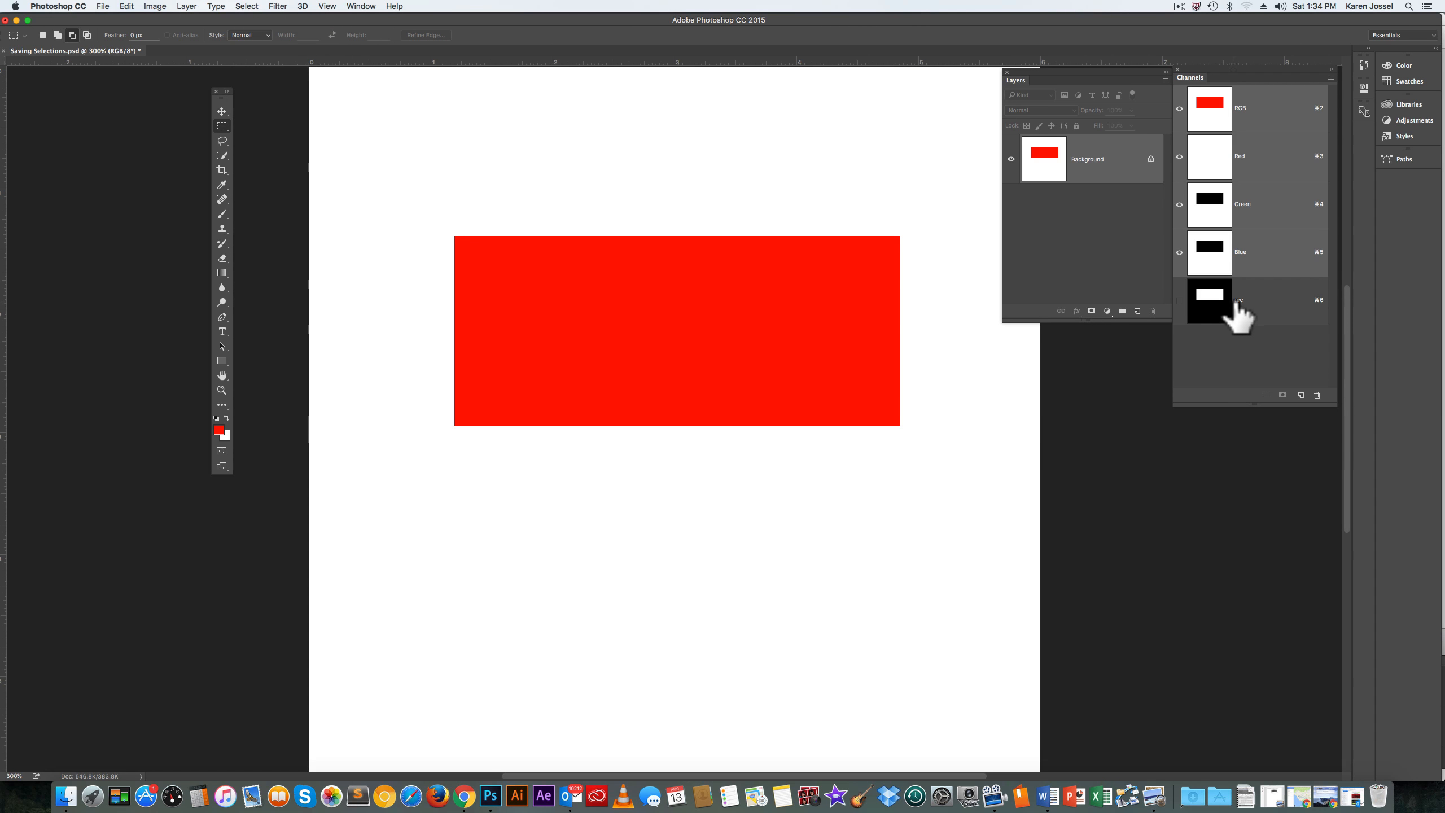
{"action": "left_click", "coordinate": [1208, 303]}
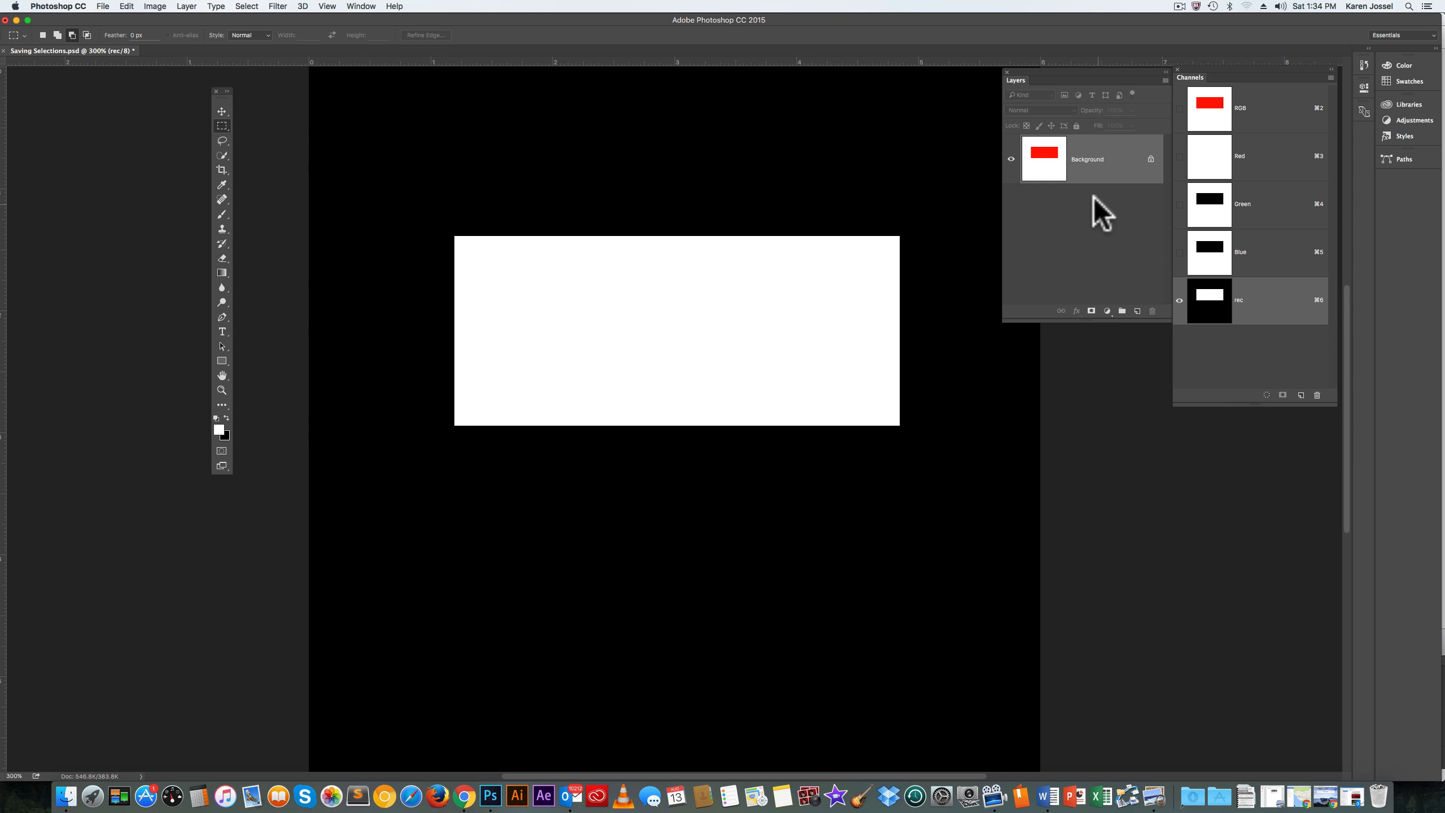
{"action": "left_click", "coordinate": [1209, 108]}
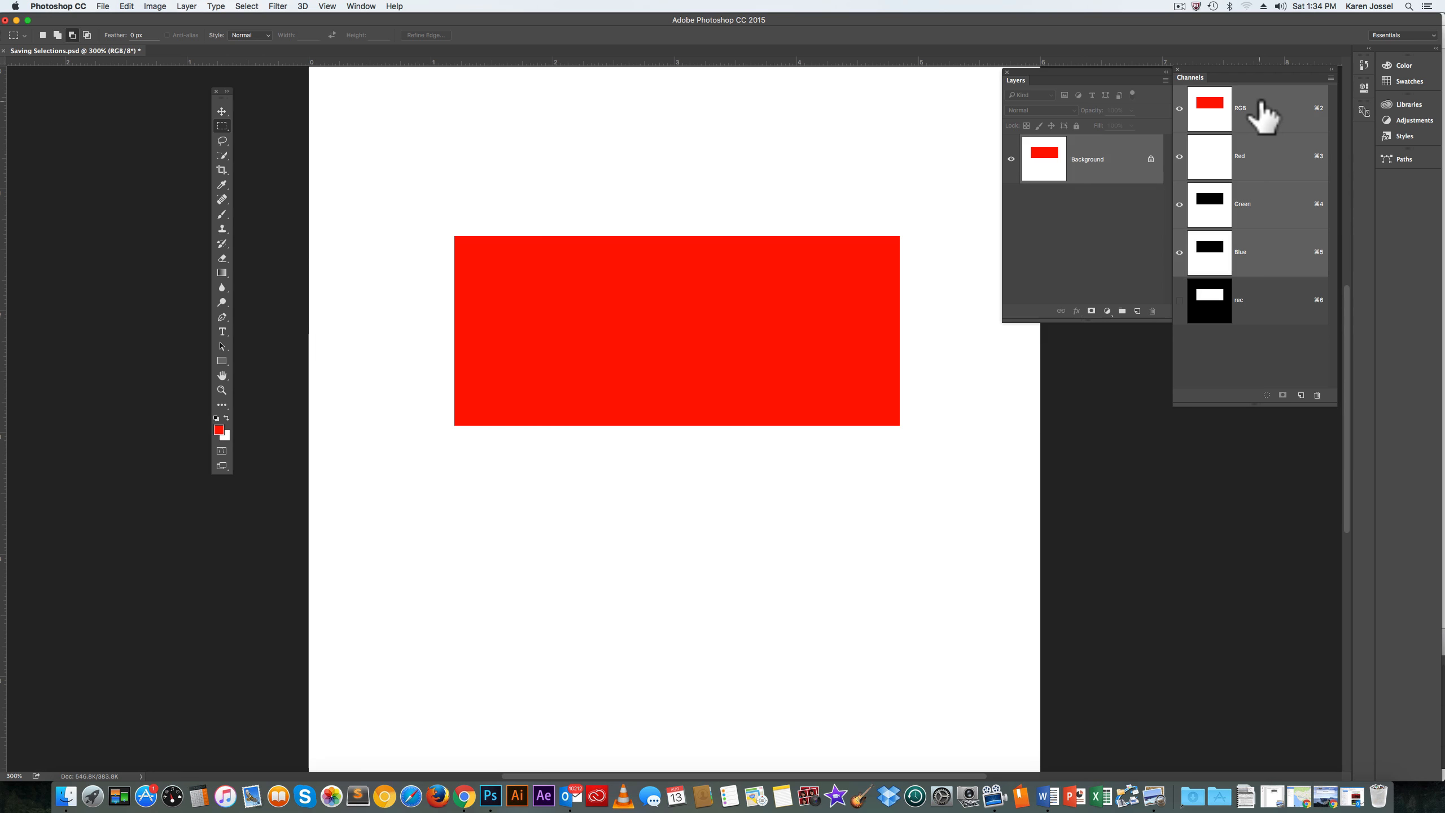